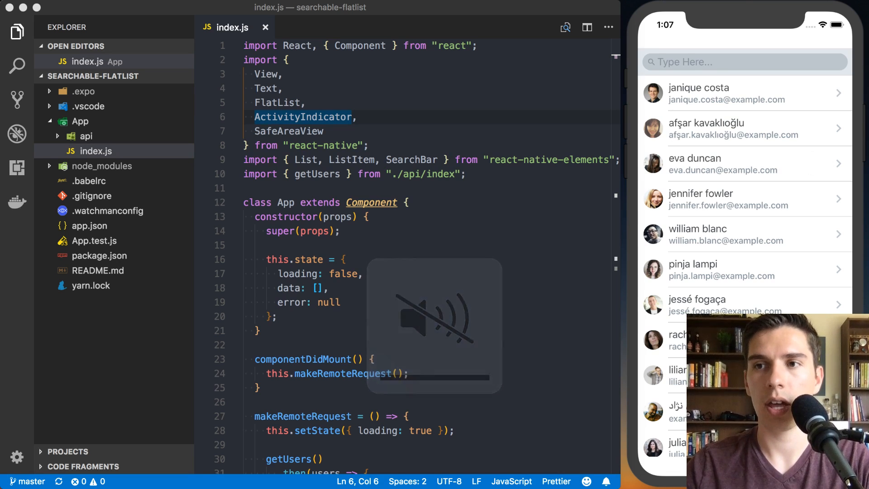
Browse index.js, typing Will and selecting the initial error value null
scroll("down", 3)
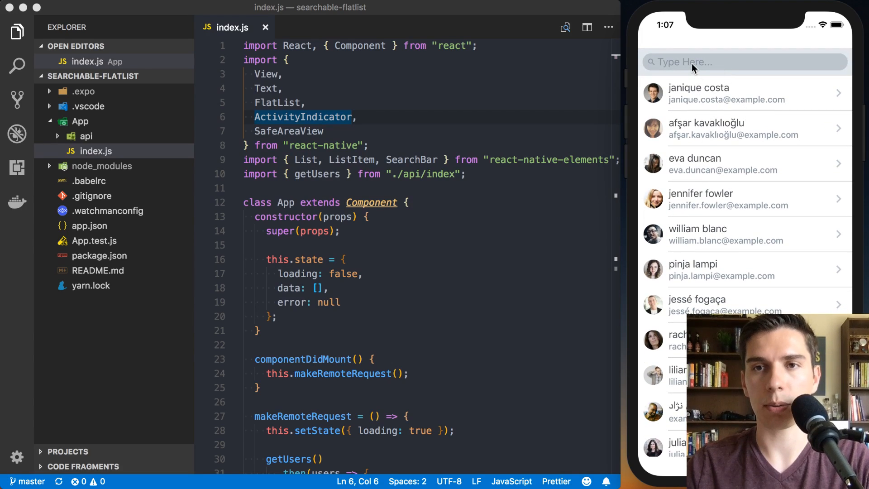
type("Will")
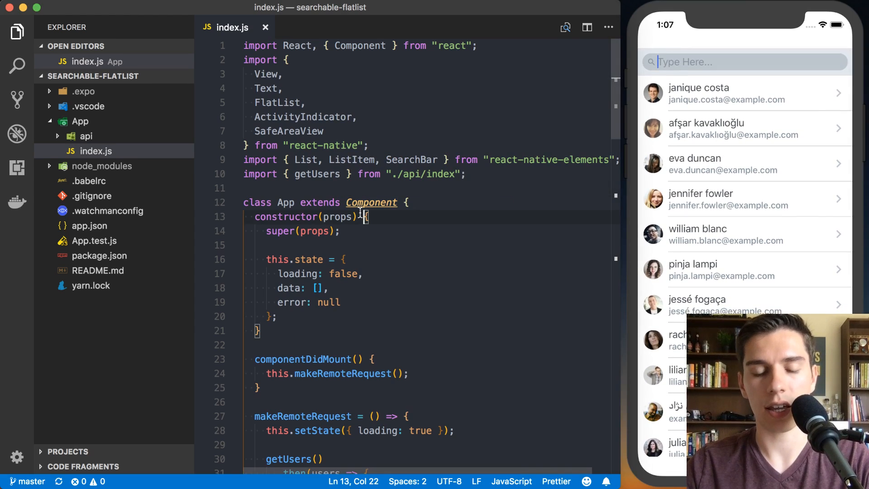
scroll("down", 3)
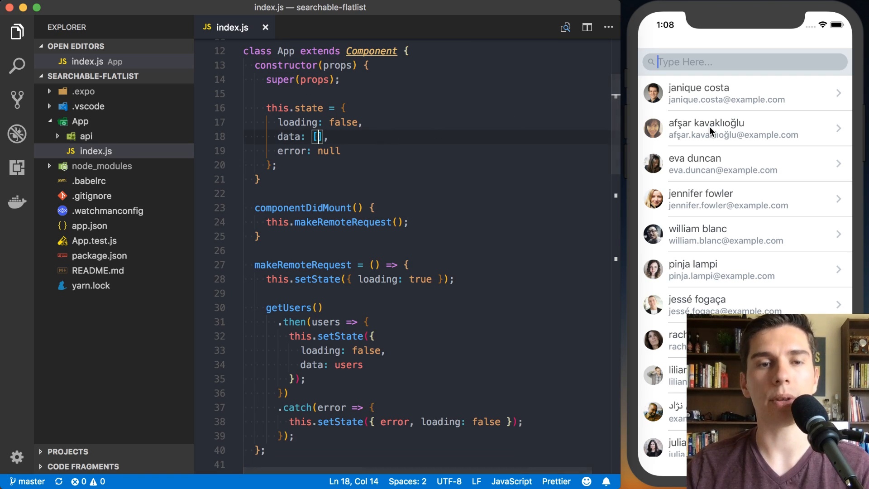
double_click(328, 151)
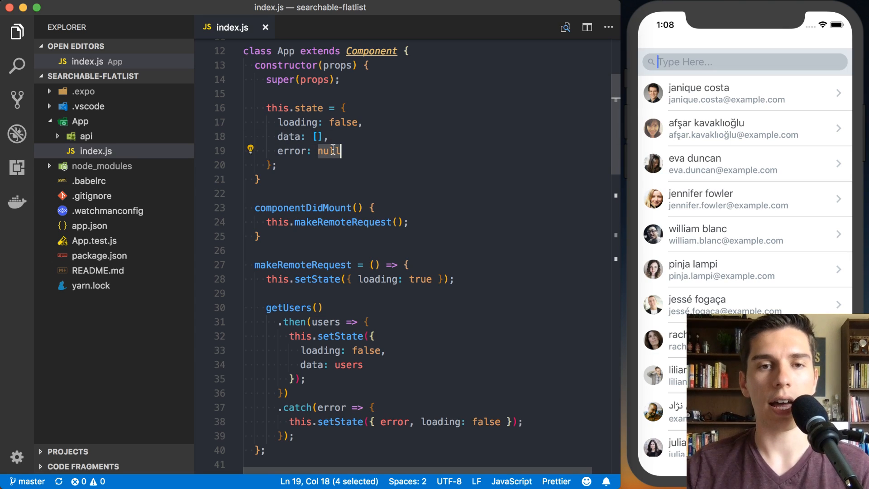
scroll("down", 3)
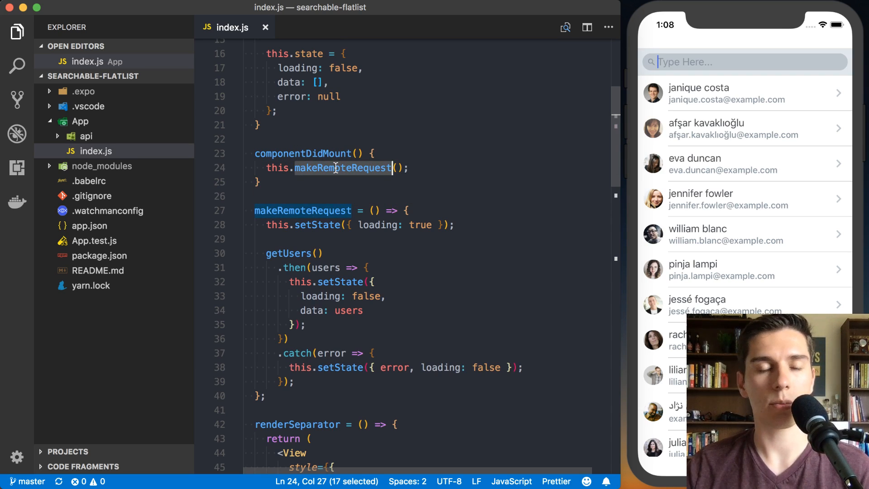
scroll("down", 3)
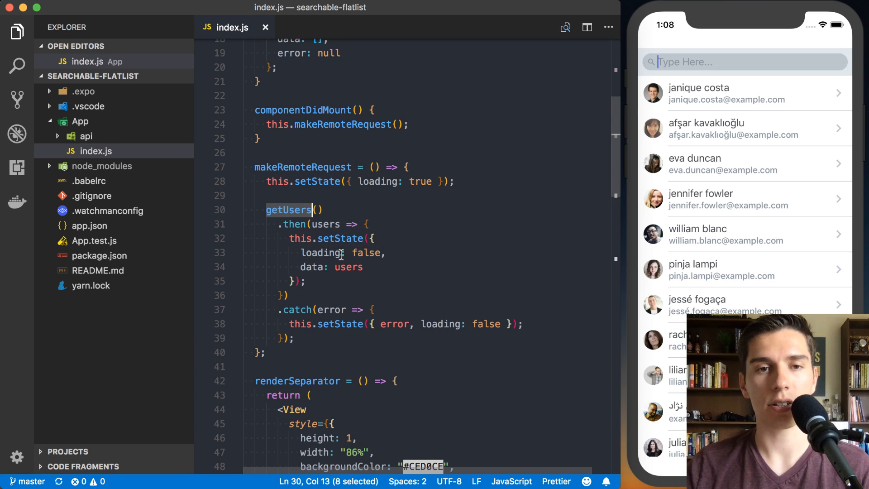
Select loading in the success state update and scroll further through index.js
double_click(322, 252)
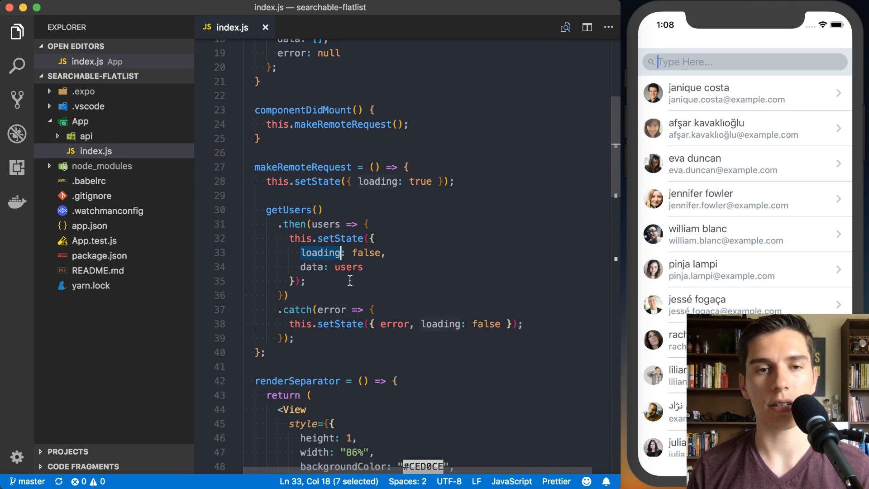
scroll("down", 3)
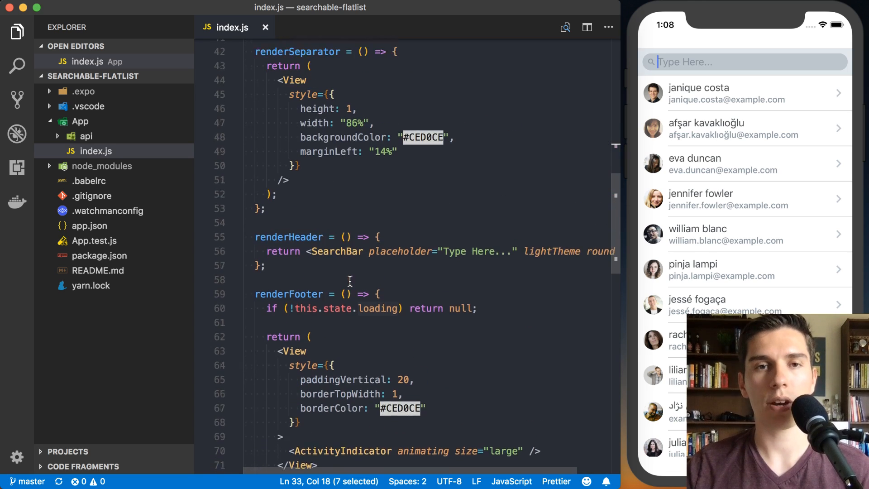
scroll("down", 3)
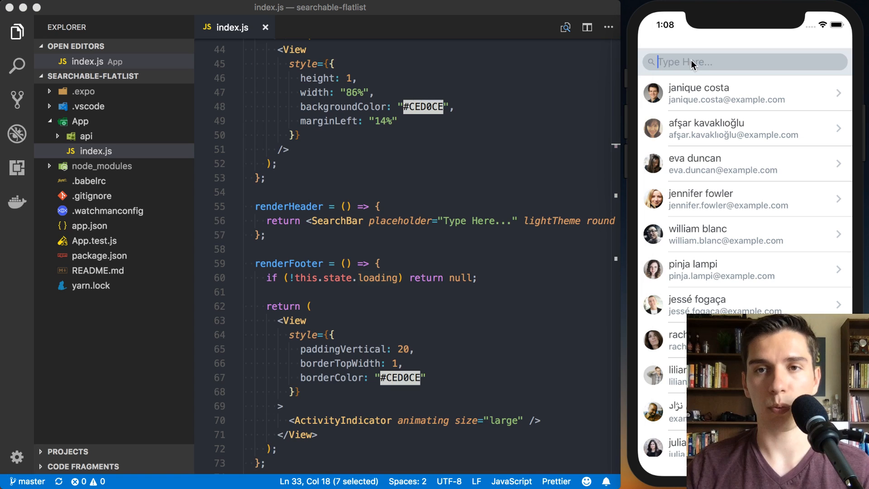
scroll("down", 3)
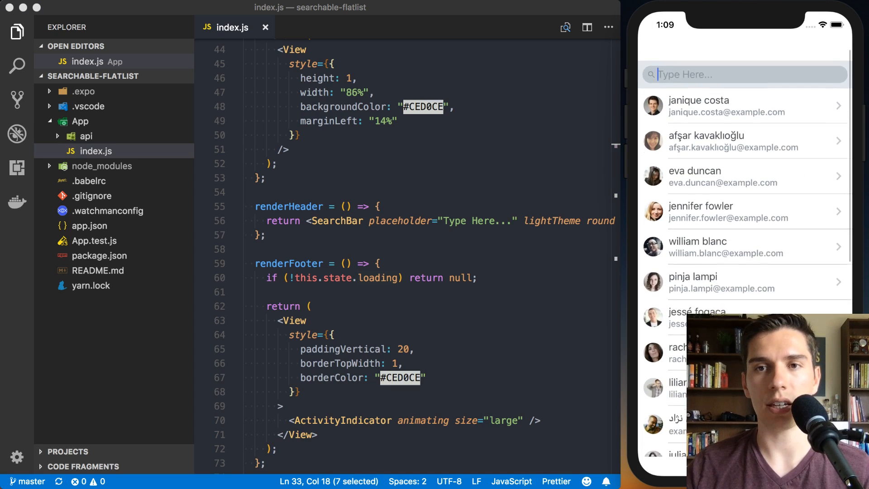
scroll("down", 3)
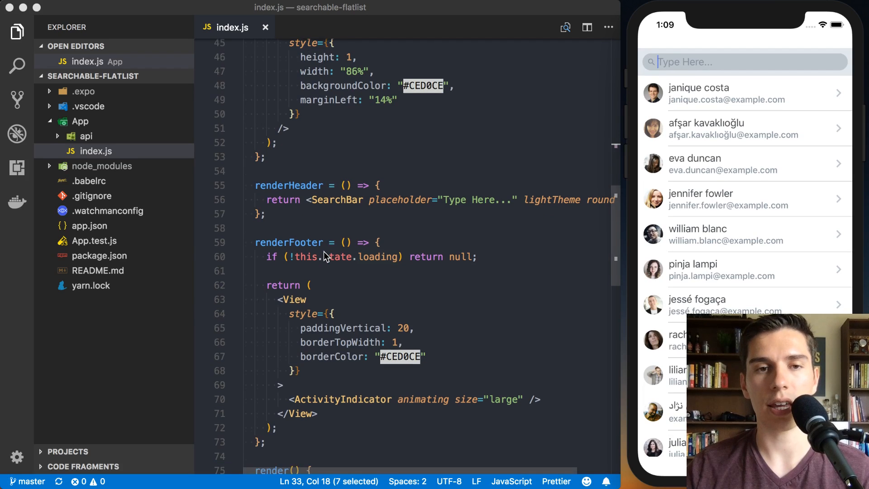
scroll("down", 3)
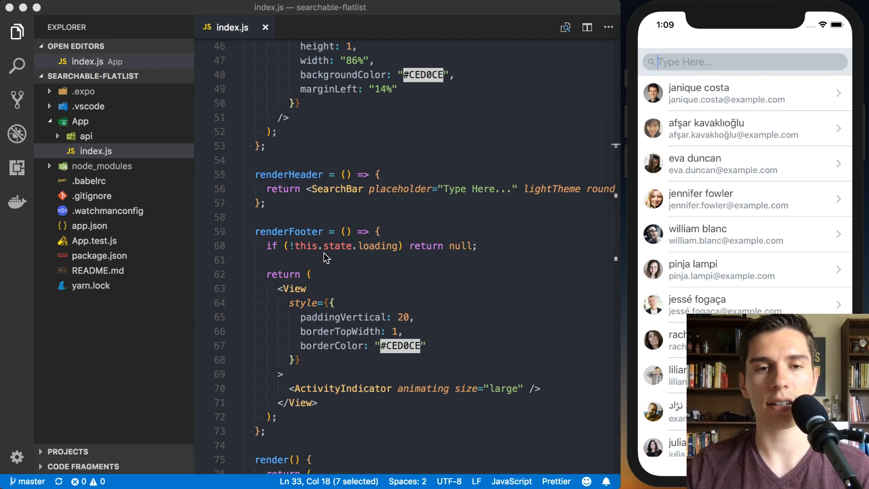
scroll("down", 3)
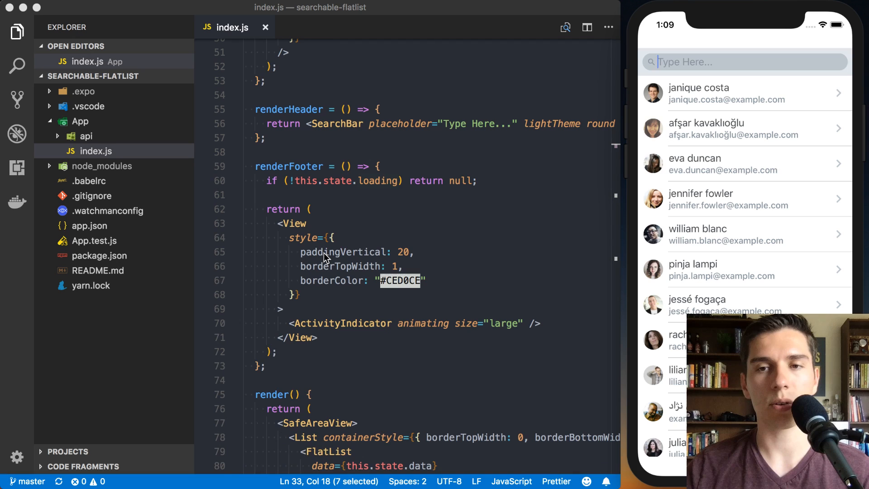
scroll("down", 3)
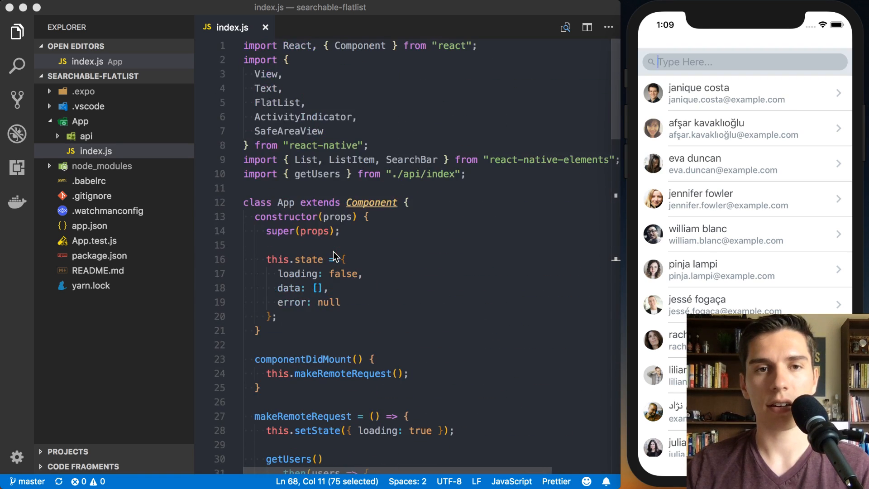
Preview the users.js mock user data from the api folder, then close it
left_click(85, 135)
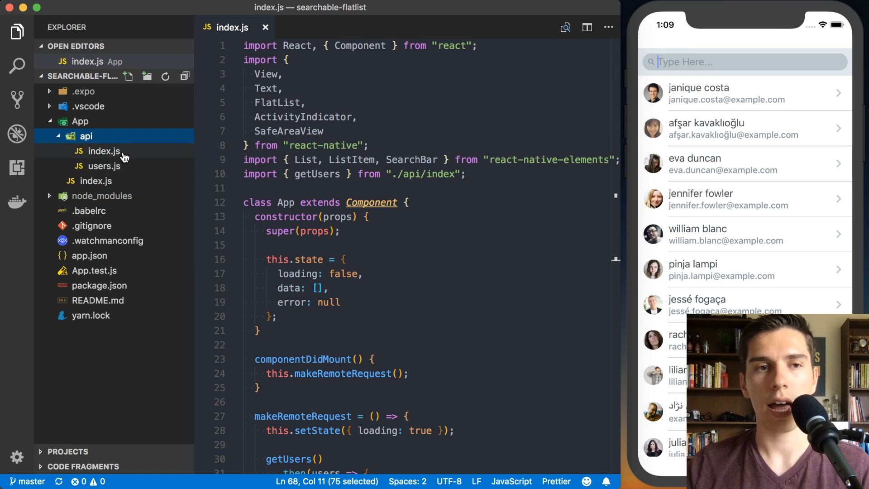
left_click(103, 166)
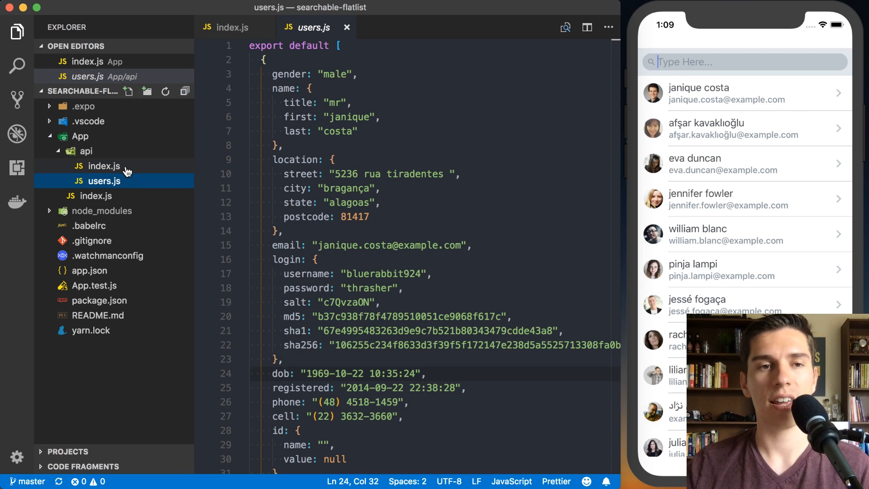
mouse_move(104, 166)
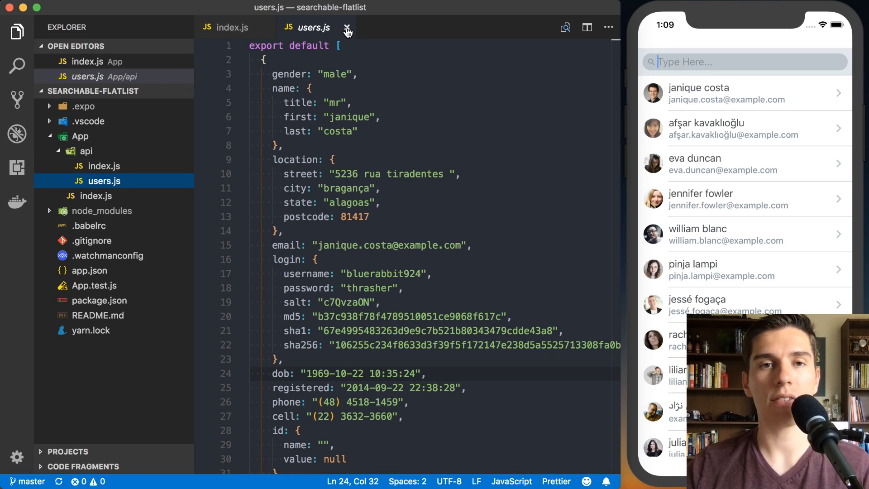
scroll("down", 3)
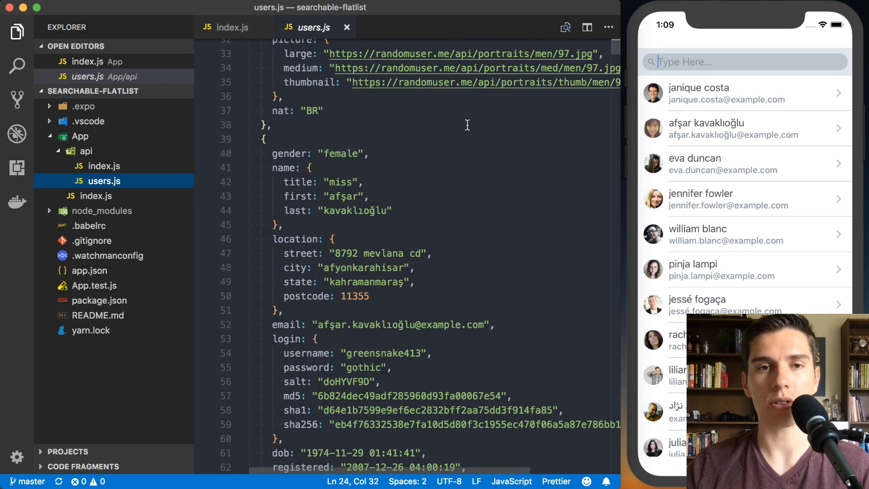
scroll("down", 3)
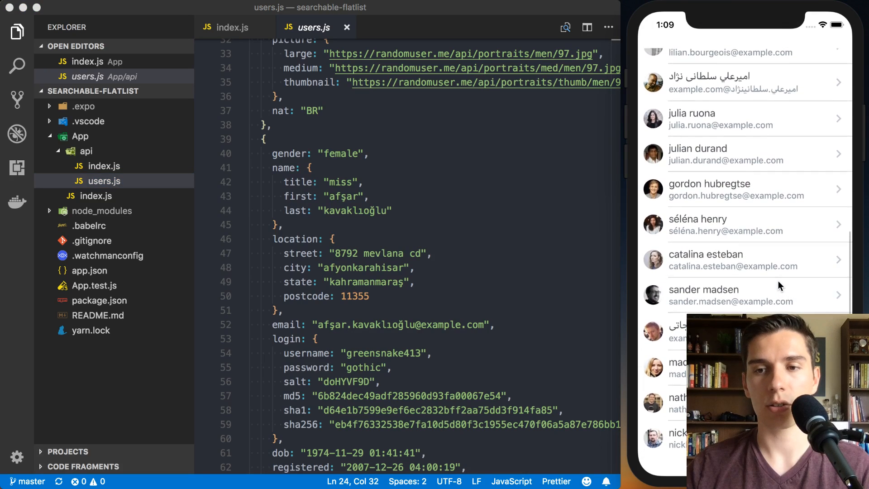
left_click(346, 27)
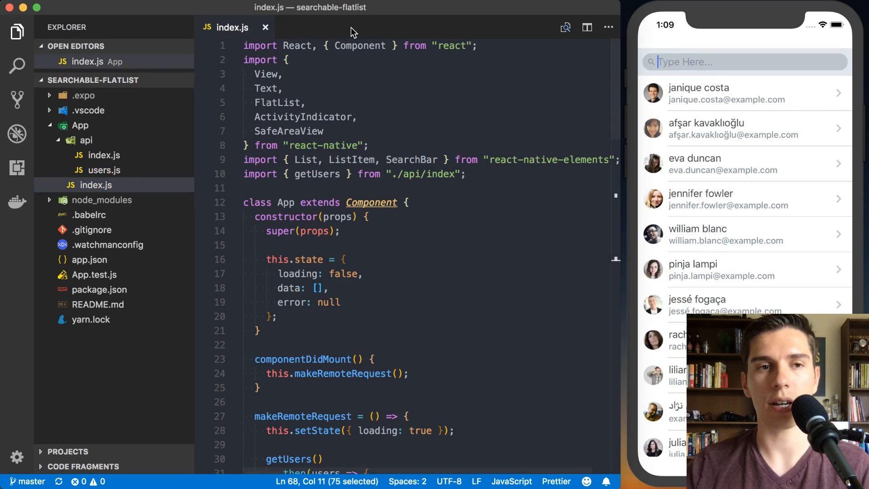
left_click(103, 165)
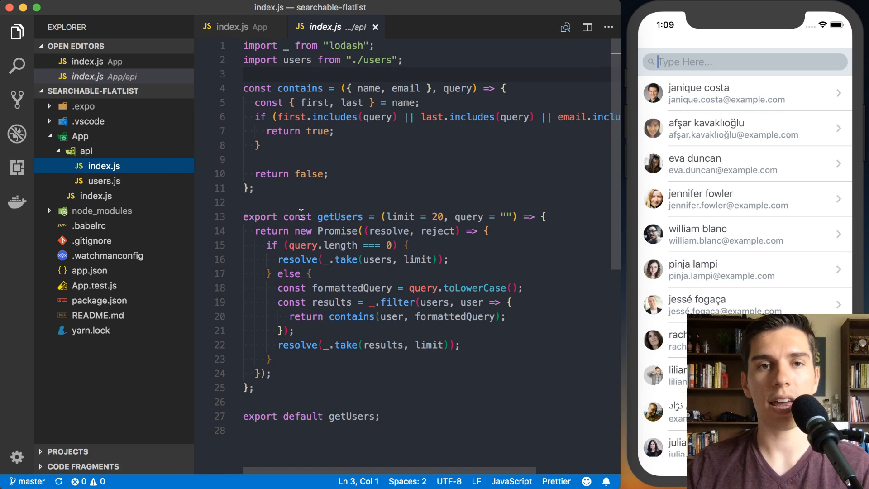
scroll("down", 3)
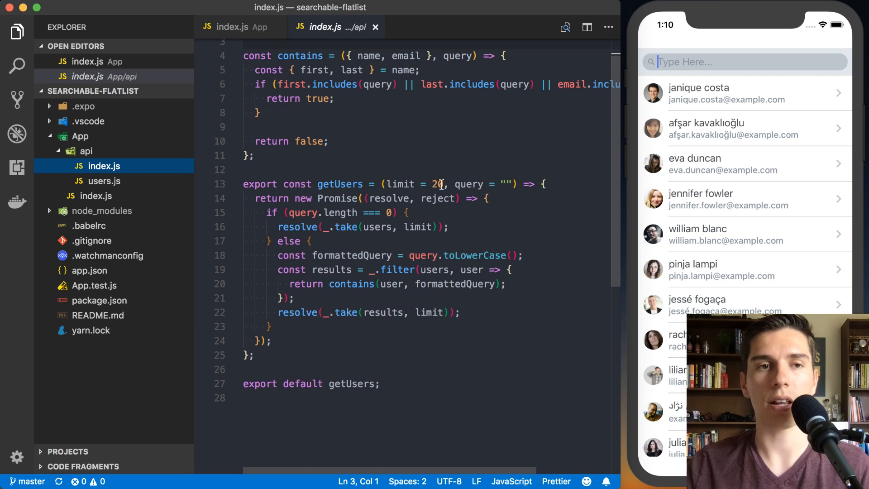
left_click(104, 181)
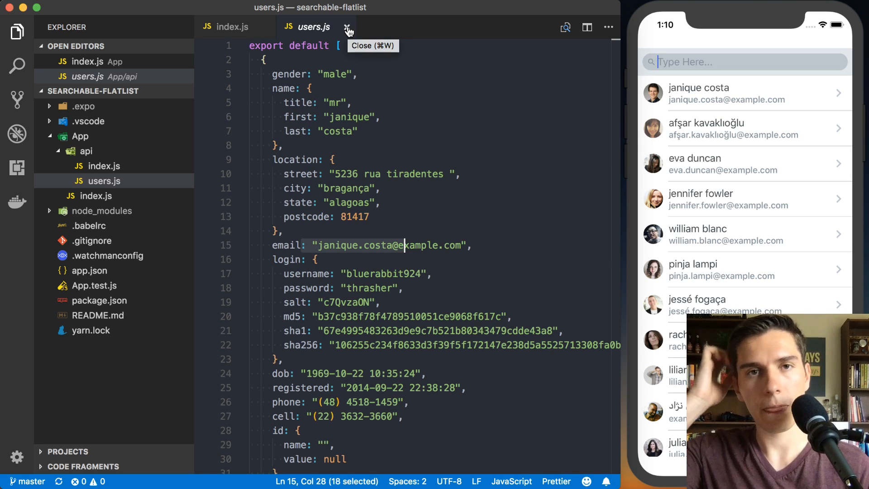
left_click(348, 27)
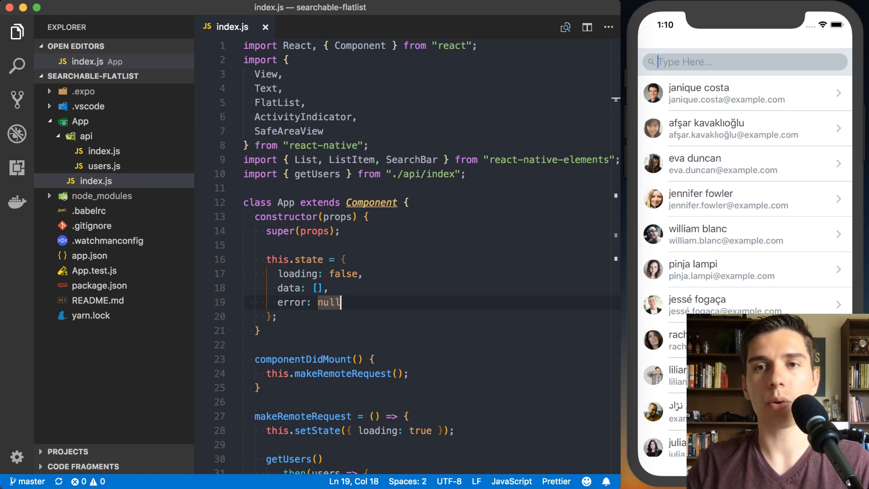
Add query: "" and fullData: [] to the App constructor state, then select fullData
scroll("down", 3)
type("query")
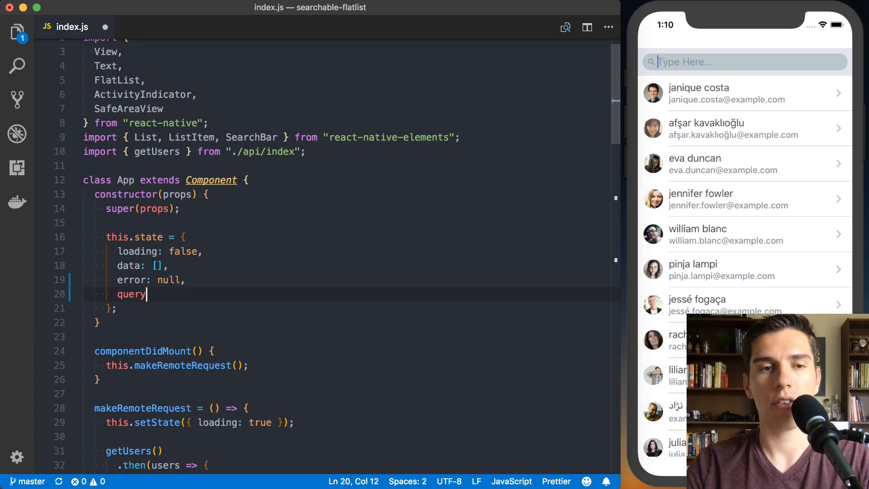
type(": \"\",")
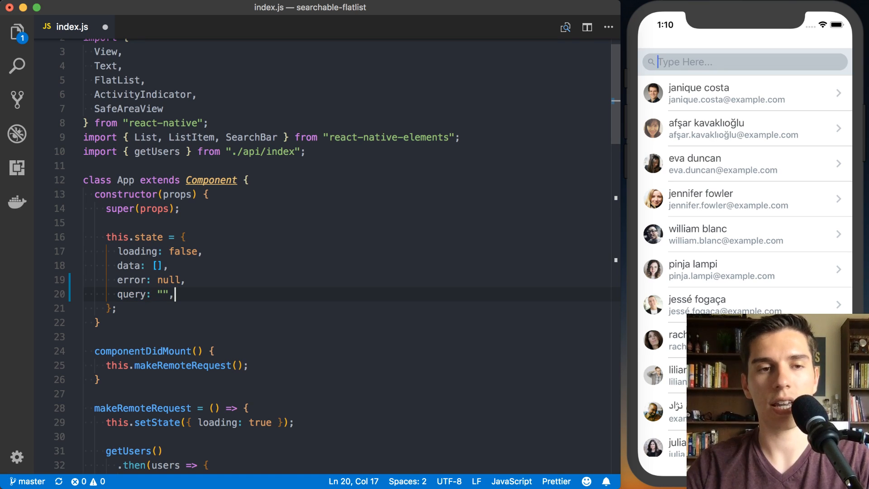
type("fullData")
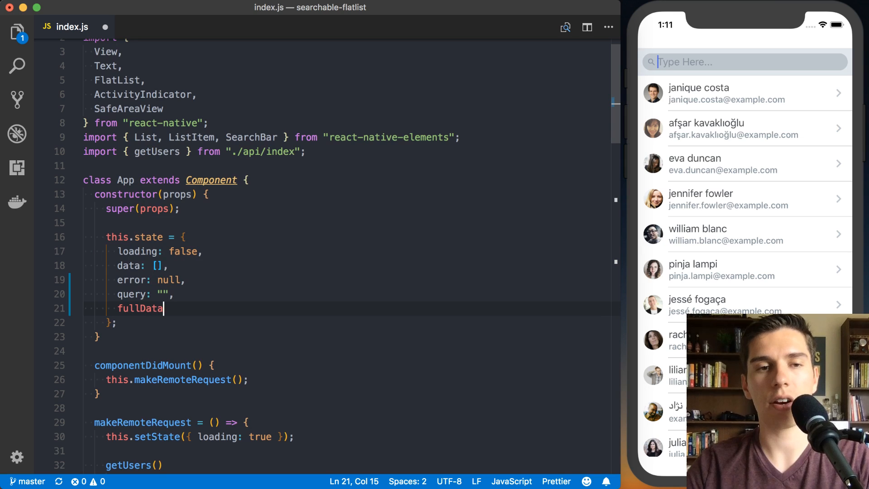
type(": [],")
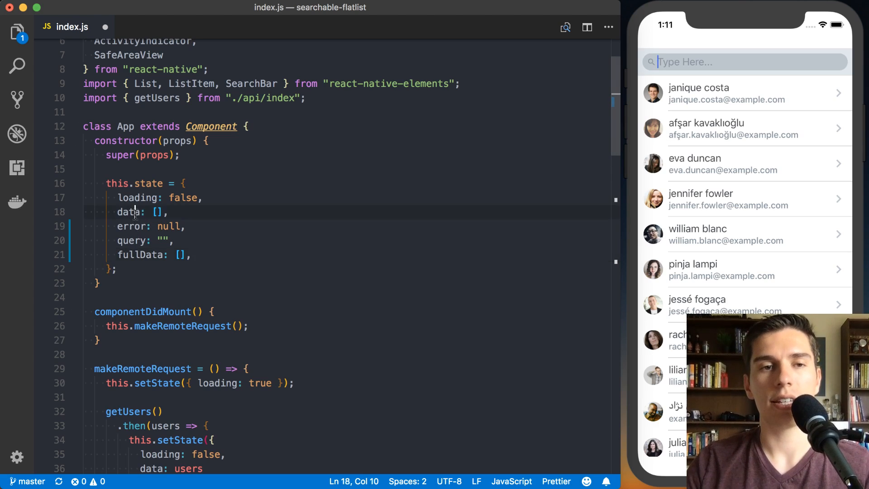
double_click(127, 211)
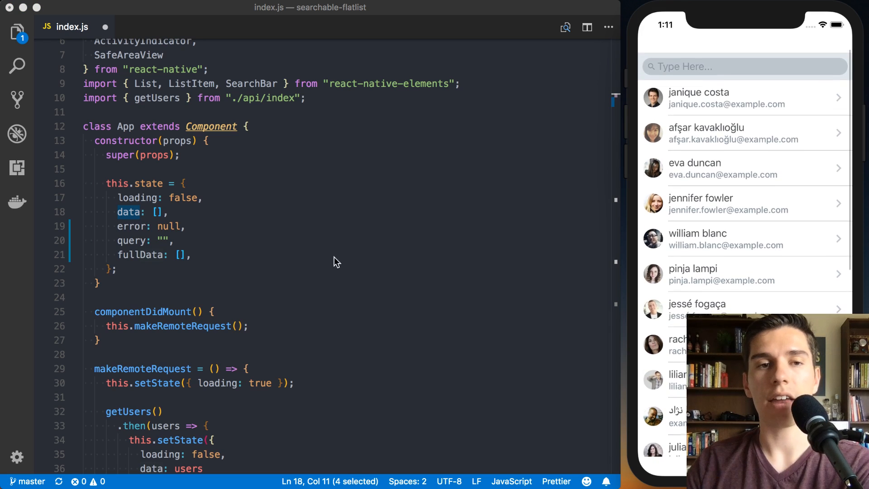
double_click(141, 255)
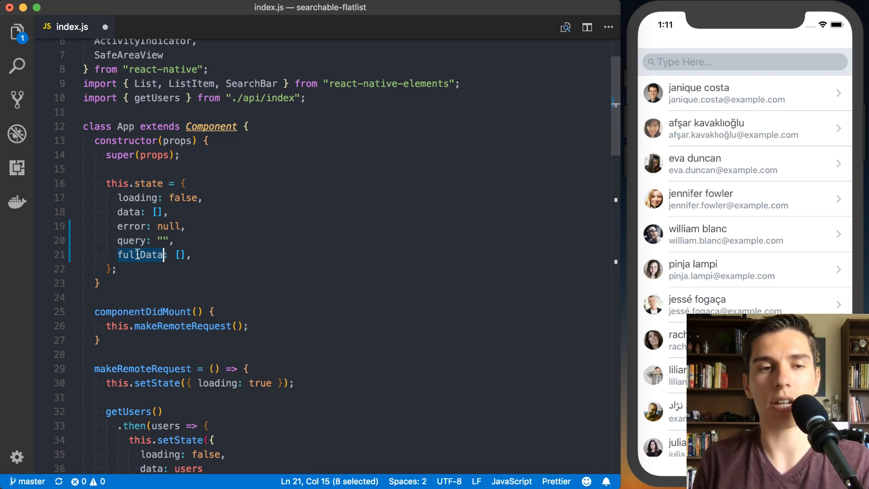
left_click(130, 211)
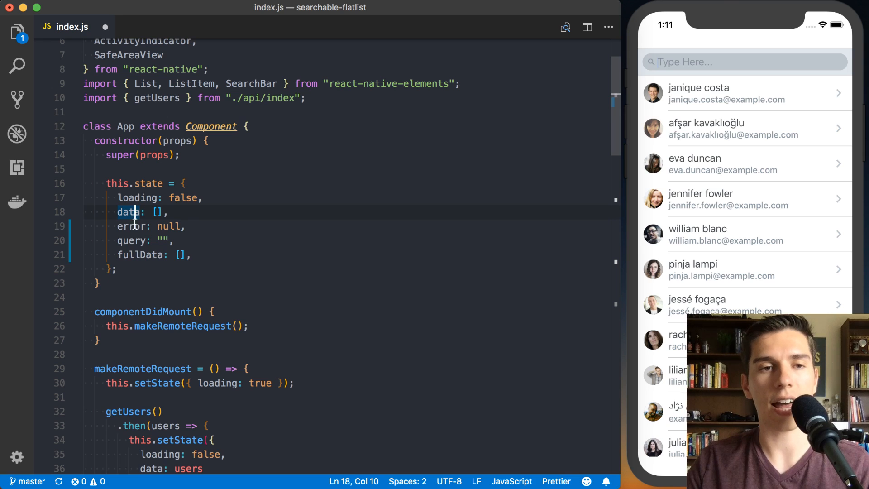
double_click(140, 254)
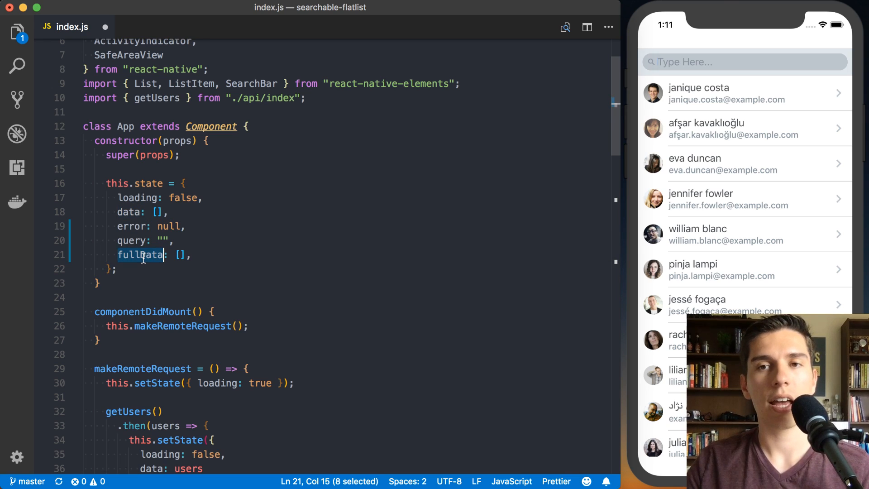
mouse_move(140, 254)
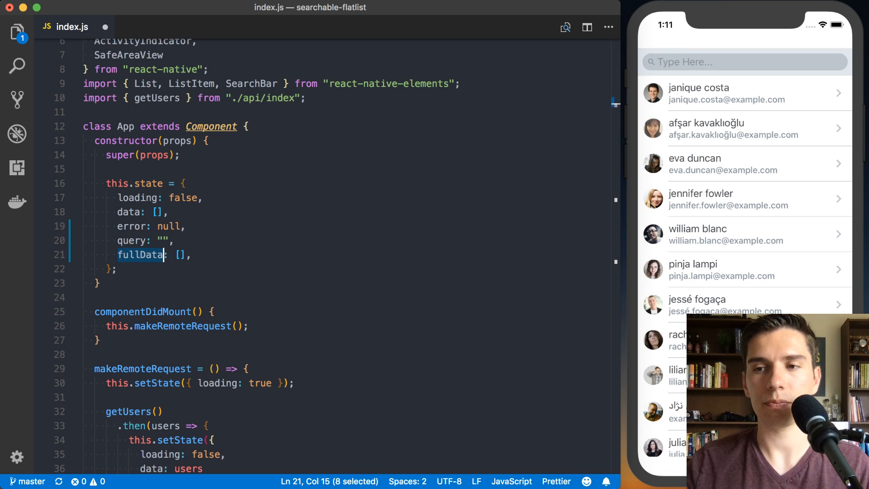
Scroll below makeRemoteRequest and place the cursor for a new method
scroll("down", 3)
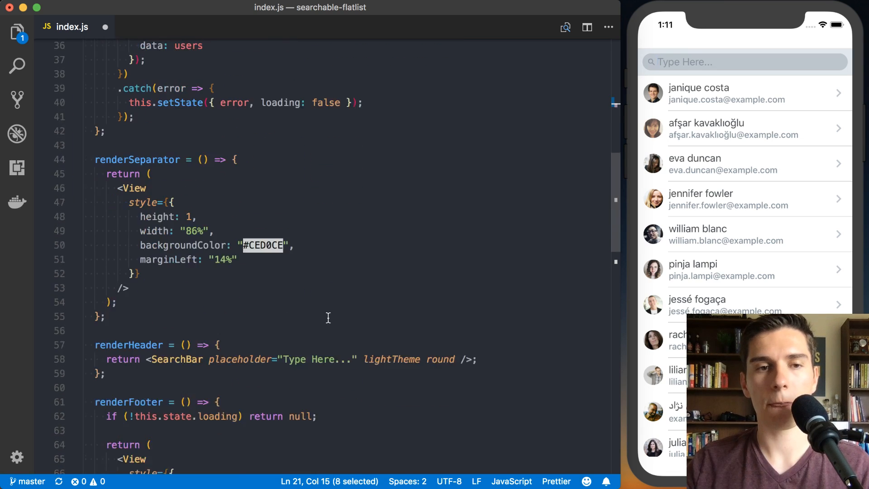
scroll("down", 3)
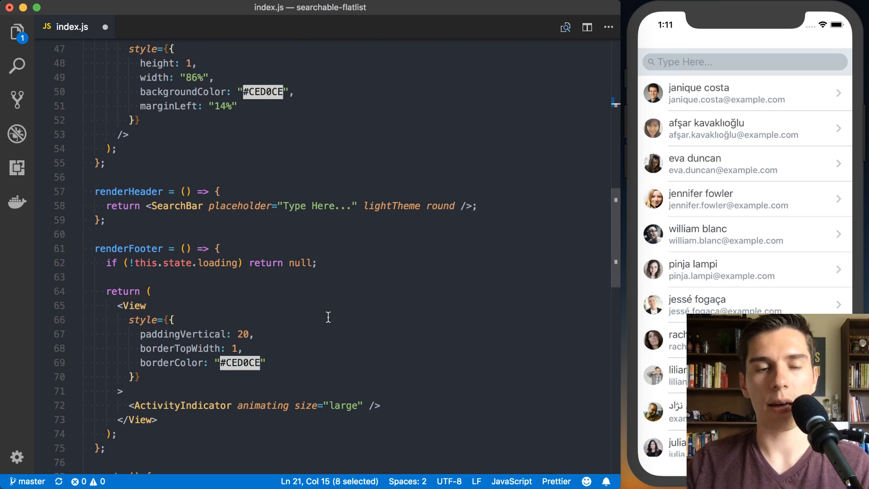
scroll("down", 3)
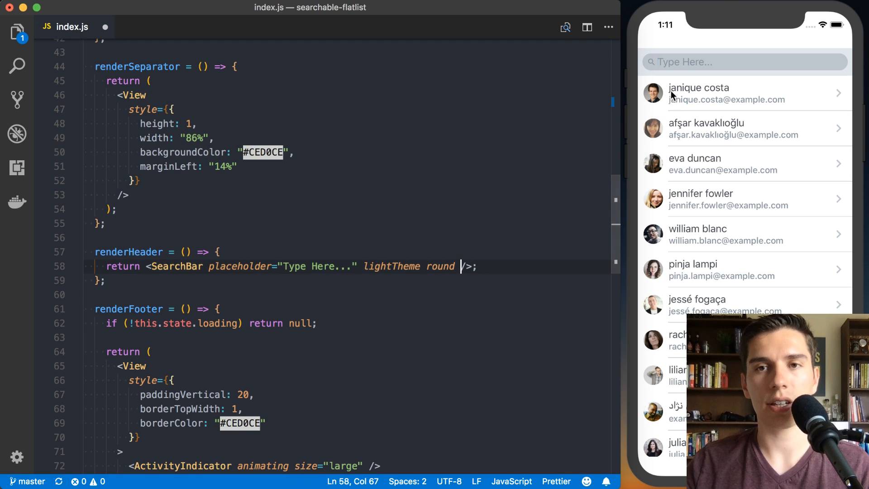
type("Lksdflkas")
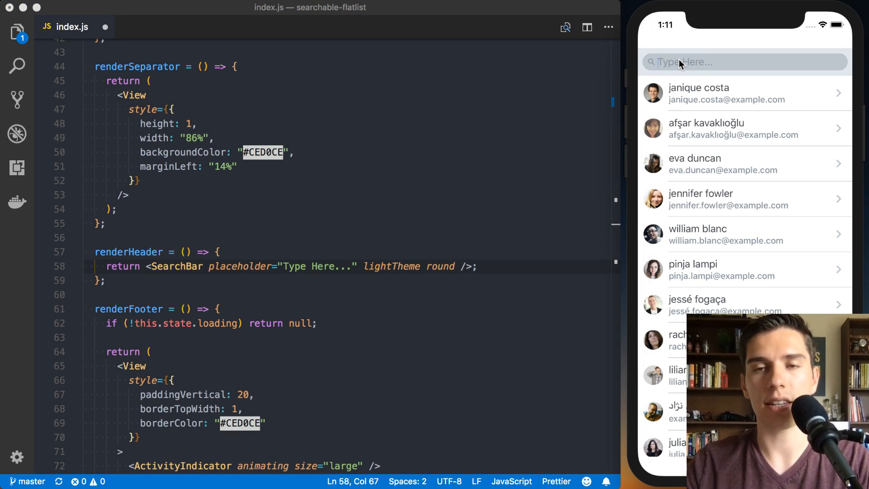
mouse_move(121, 264)
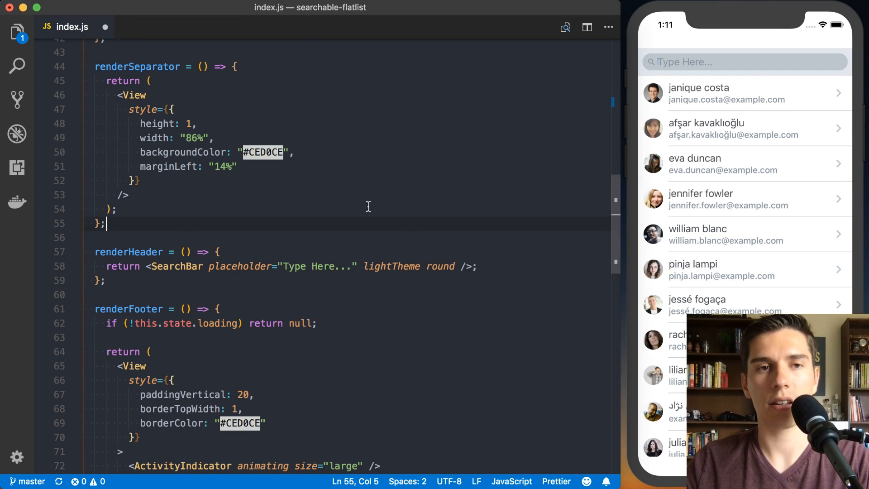
right_click(156, 256)
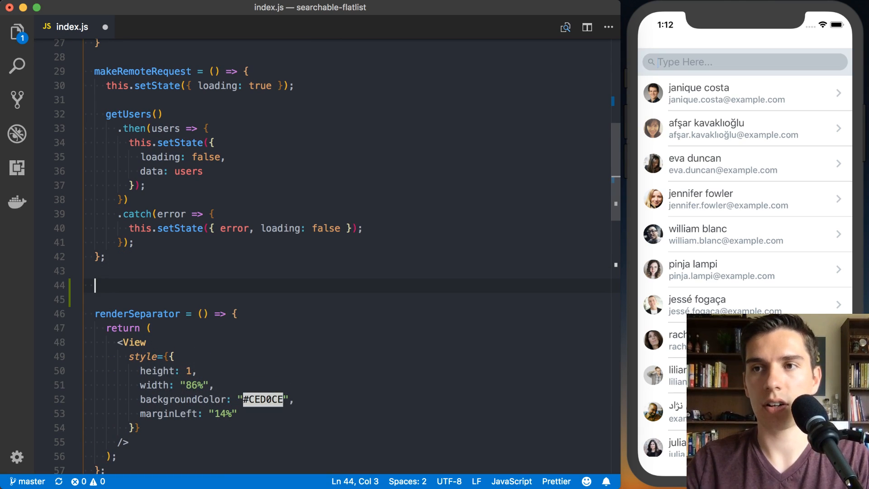
Write handleSearch = (text) => { this.setState({ query: text }); } and select its name
type("handleSear")
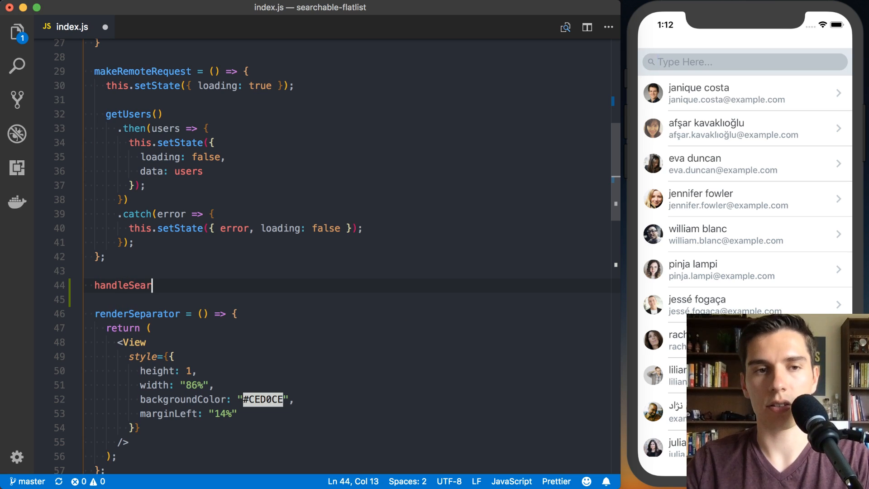
type("ch = ()")
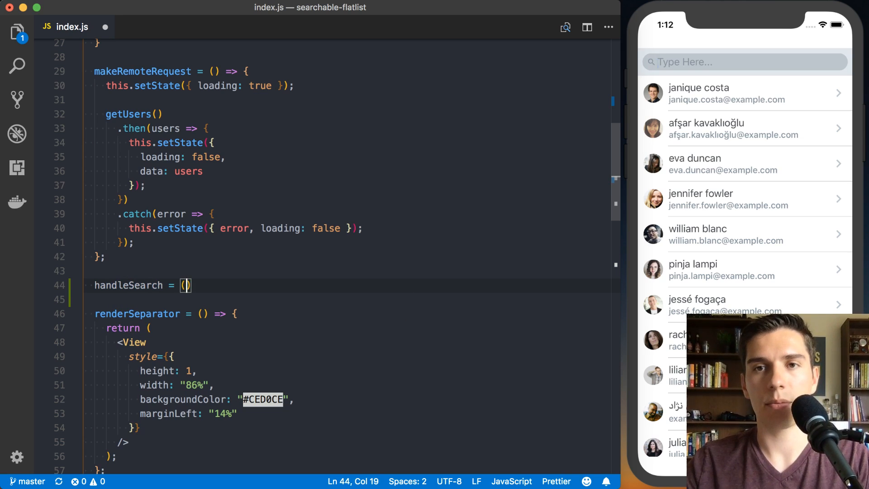
type("text")
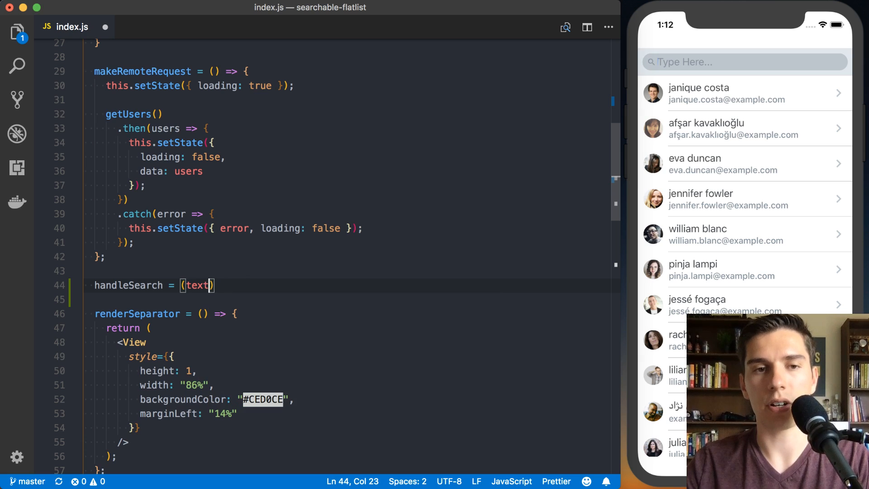
type("=> {")
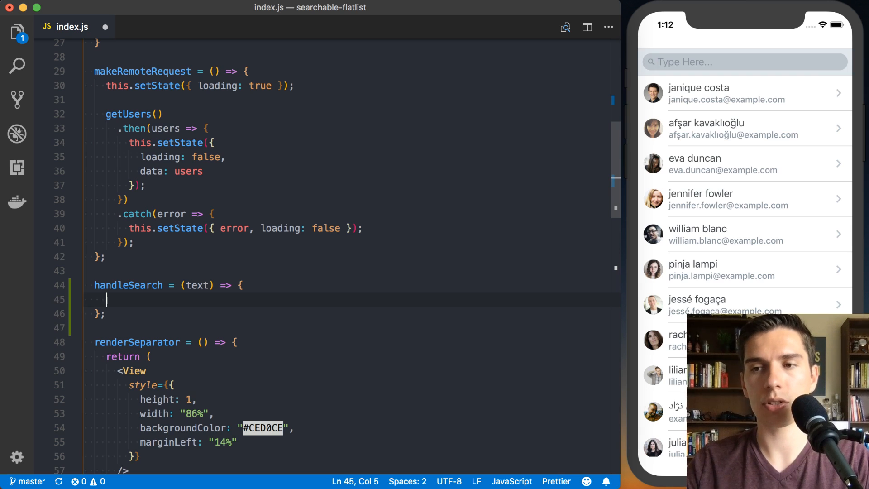
type("this.setState()")
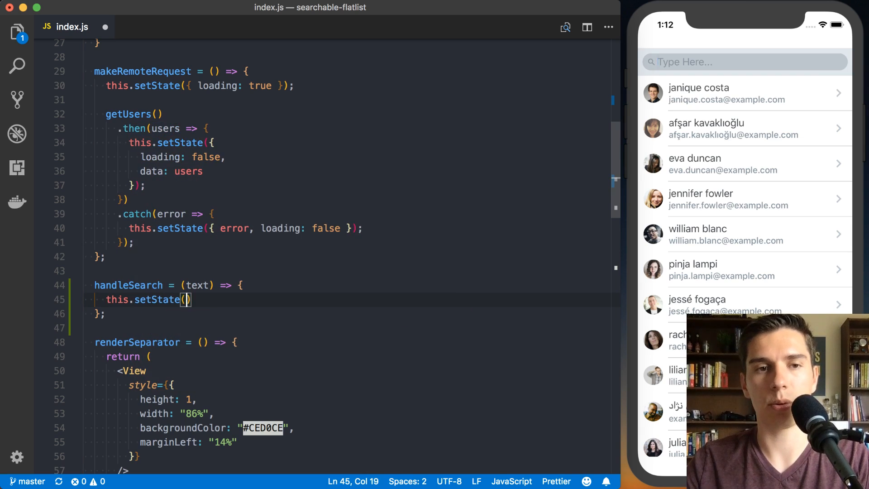
type("{ query: st")
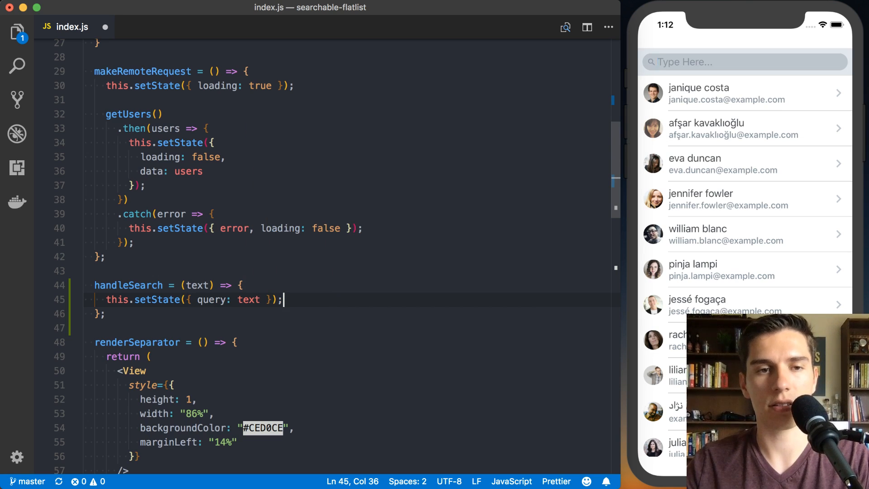
double_click(128, 285)
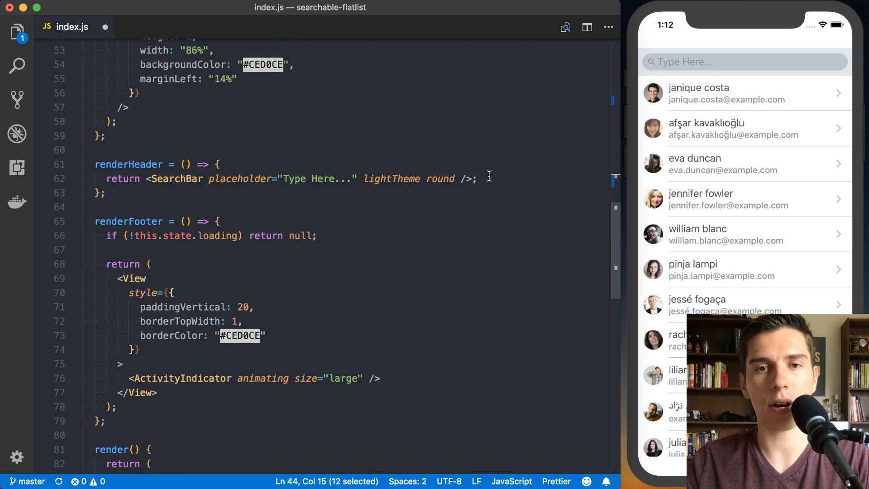
Set the SearchBar's onChangeText prop to this.handleSearch
left_click(459, 178)
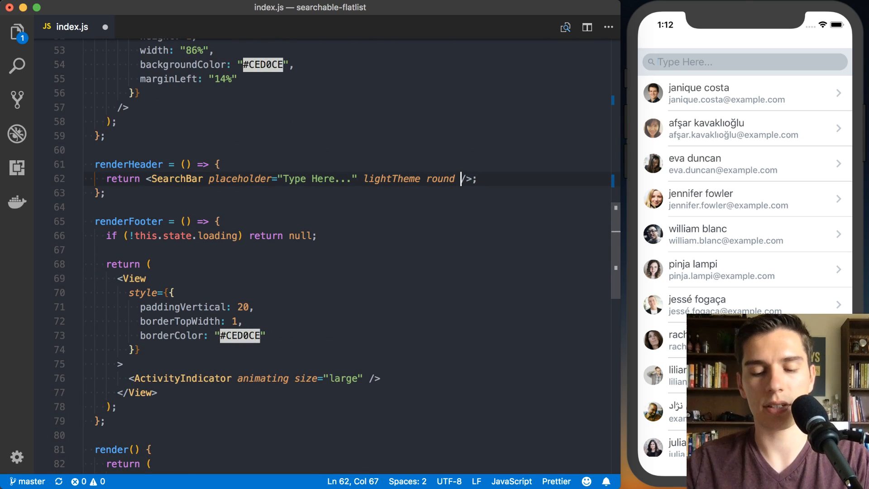
type("onChangeText}=")
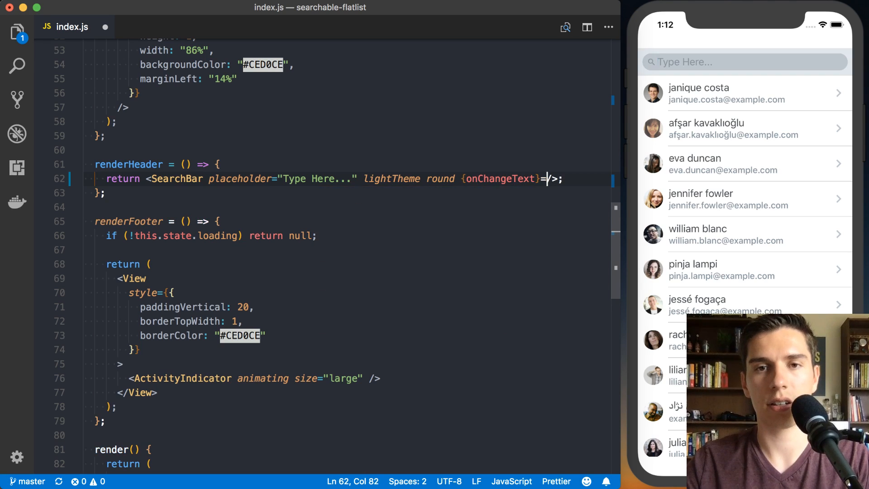
key("backspace")
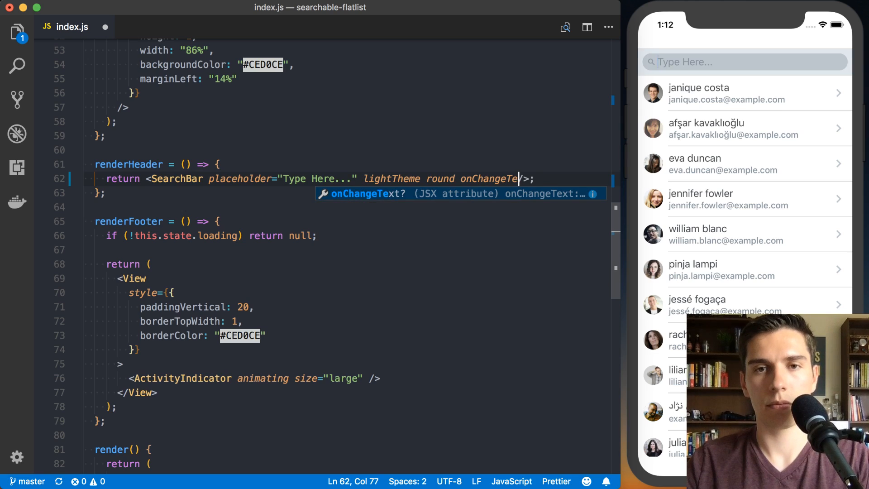
type("={this.handleSea")
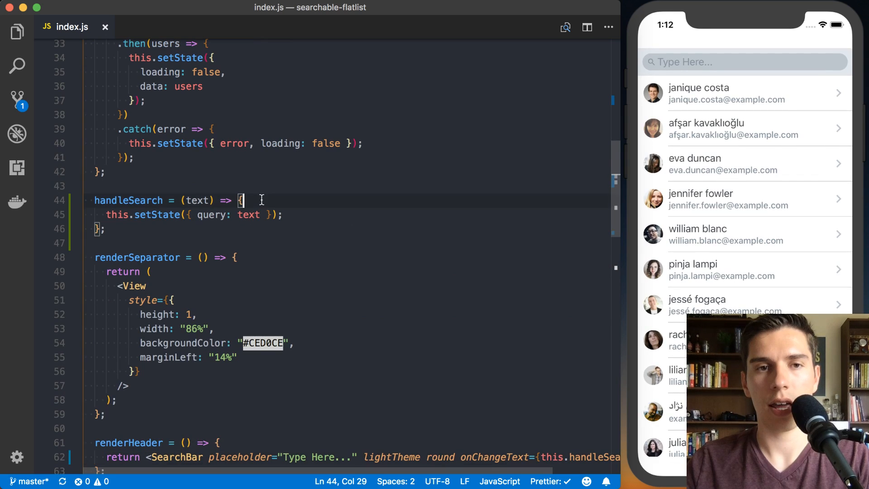
Add console.log('text', text) to handleSearch and type Hello in the simulator search bar
type("console.log('text')")
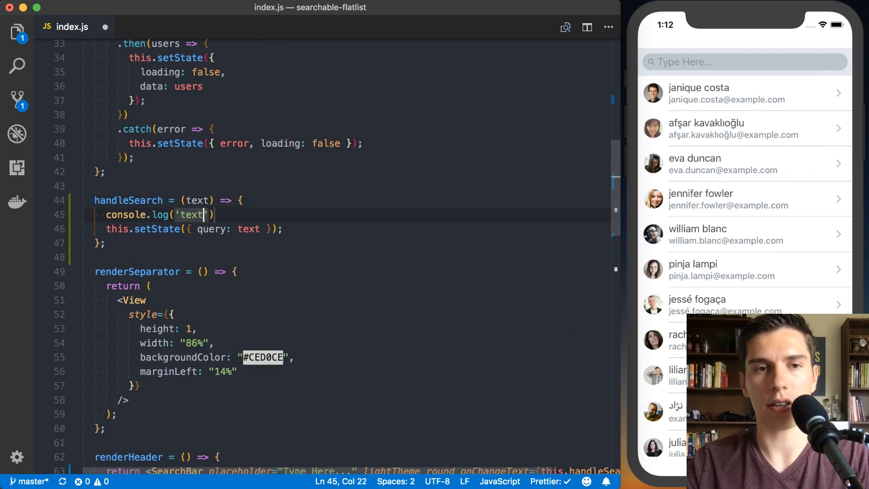
type(", text")
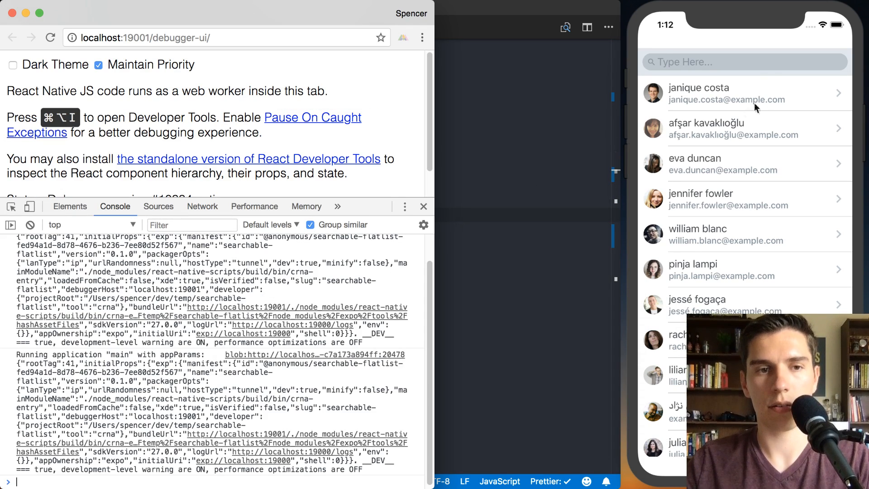
type("Hello")
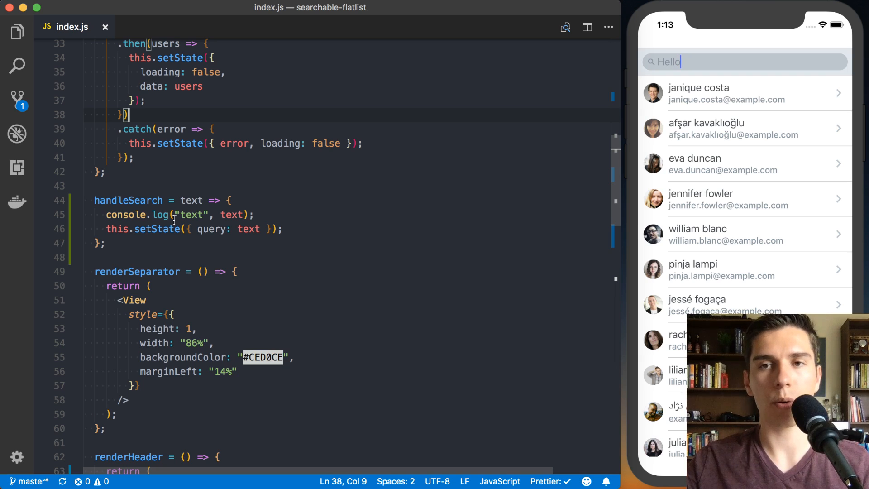
mouse_move(345, 207)
type("import _ ")
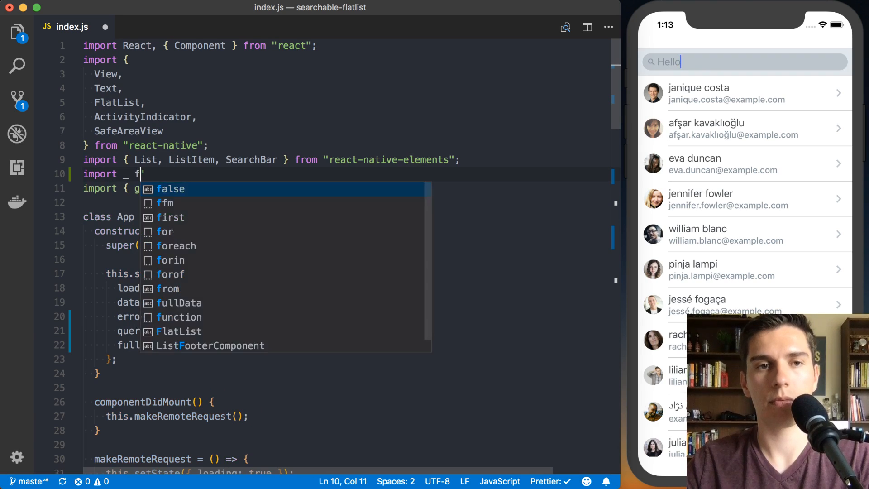
Add import _ from 'lodash' above the getUsers import, then inspect api/index.js
type("from 'lodash';")
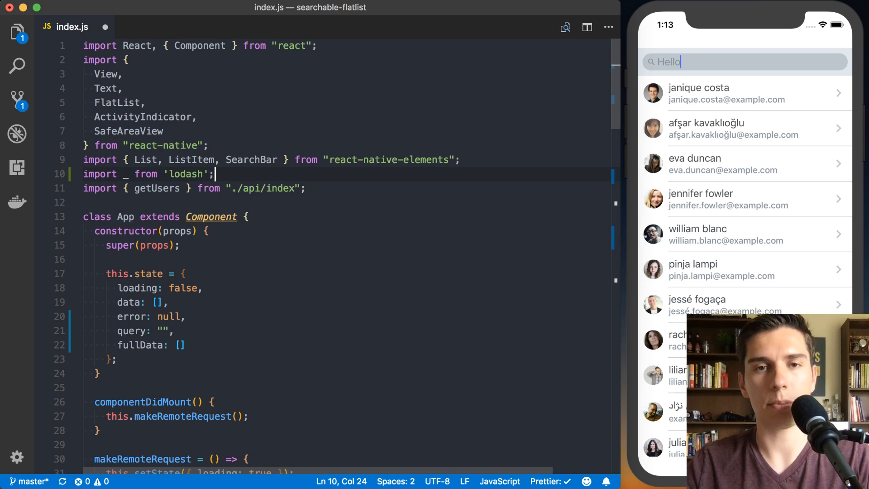
scroll("down", 3)
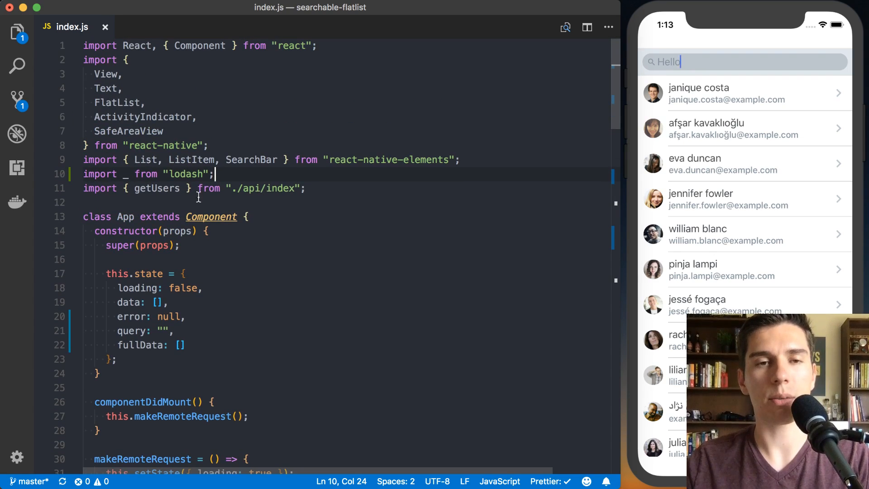
left_click(17, 32)
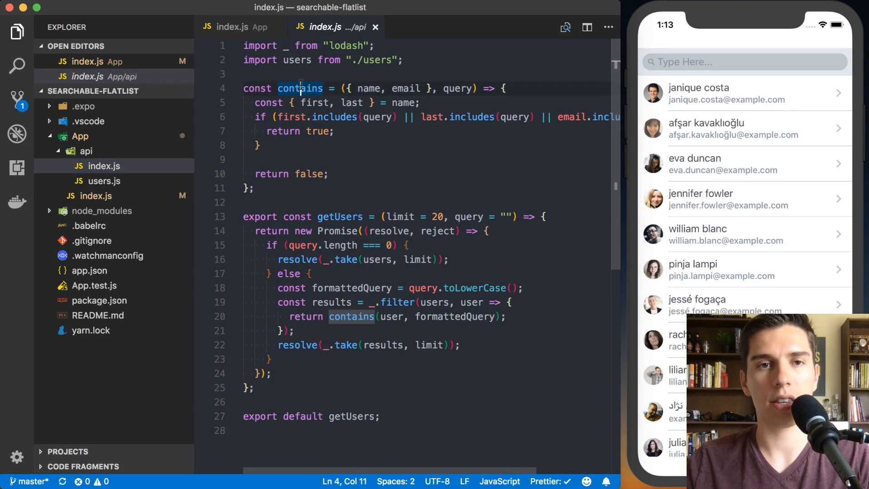
Export contains from api/index.js and add it to App's getUsers import
type("export")
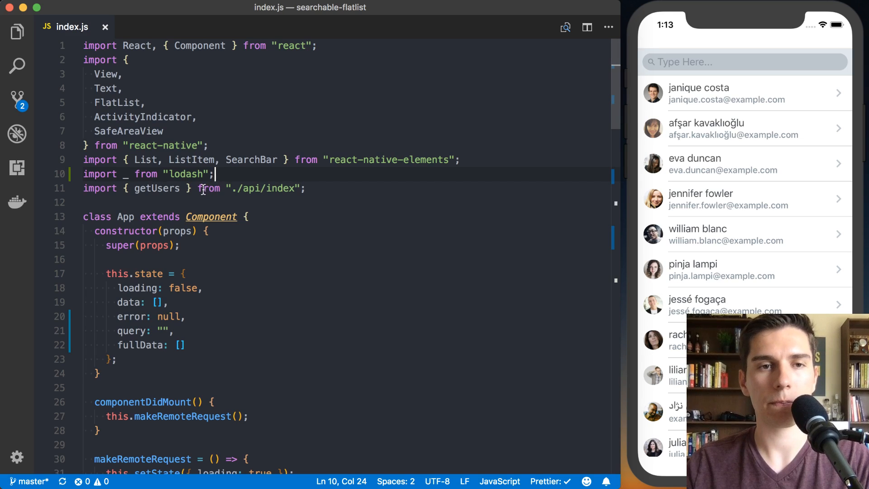
type(", contain")
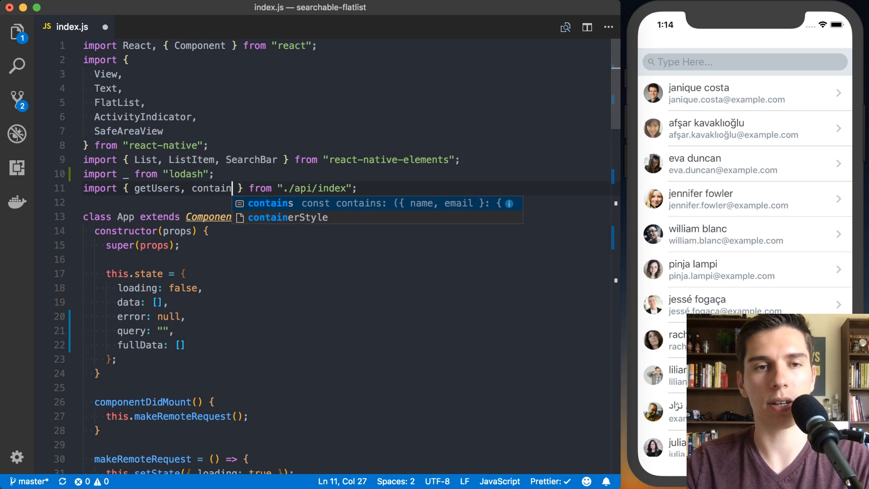
type("s")
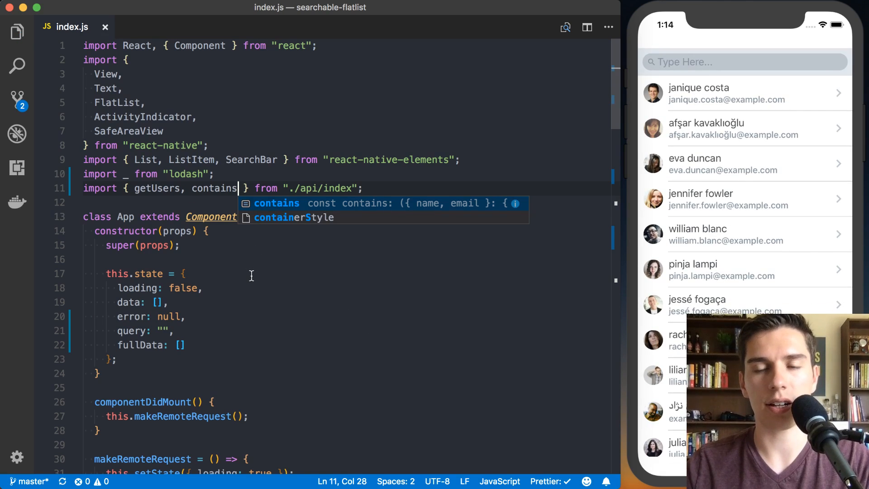
scroll("down", 3)
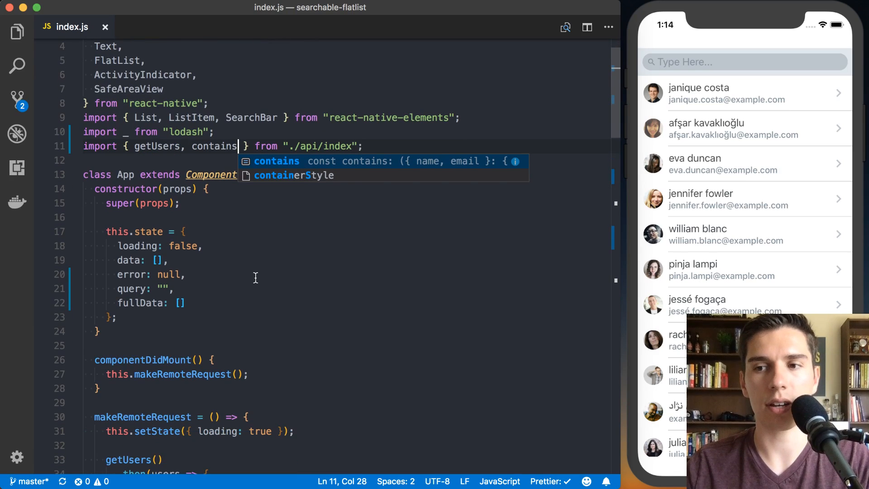
scroll("down", 3)
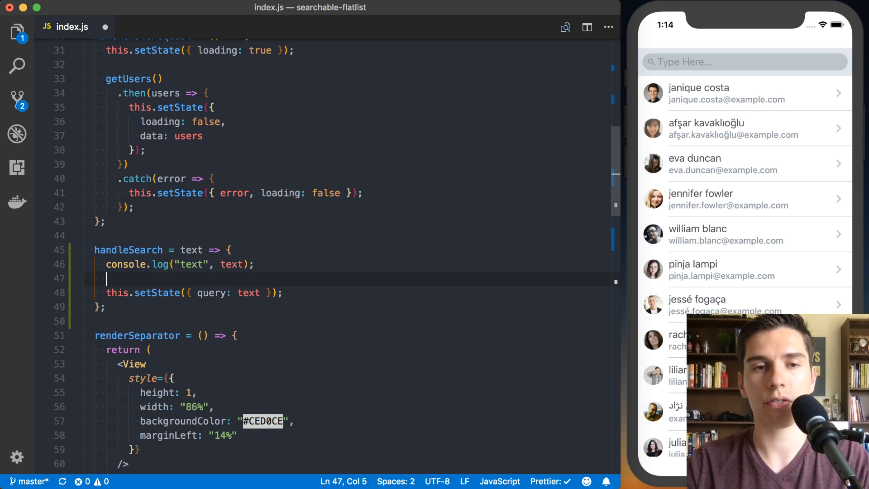
Add const formatQuery = text.toLowerCase(); to handleSearch
type("const format")
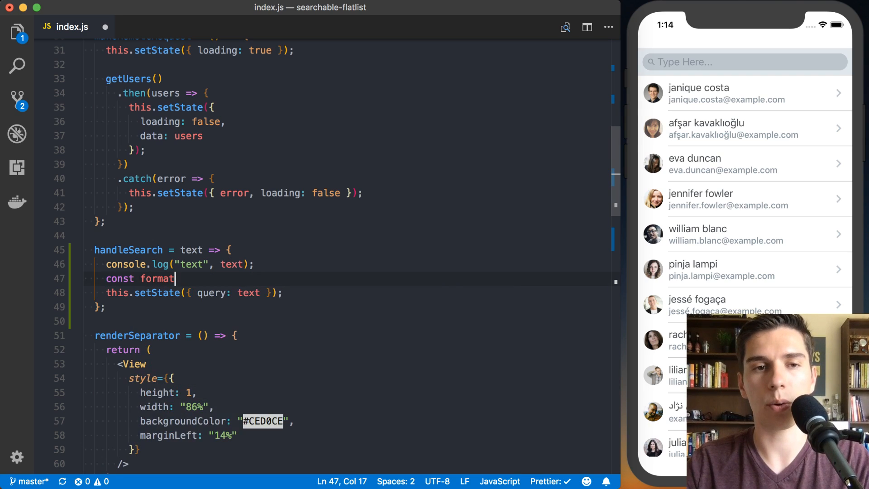
type("Query =")
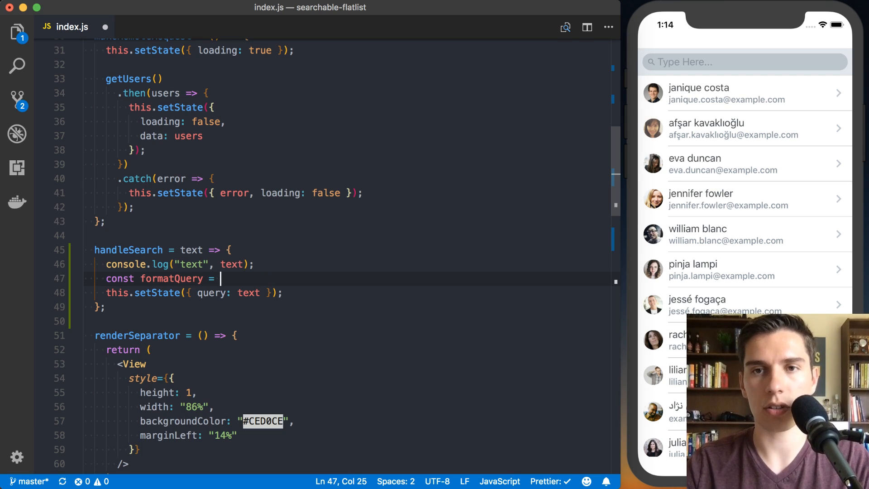
mouse_move(850, 111)
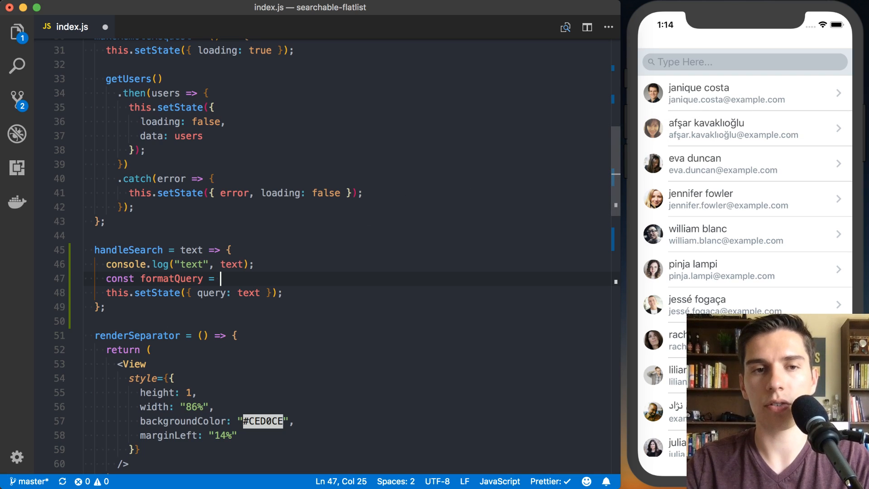
type("text.")
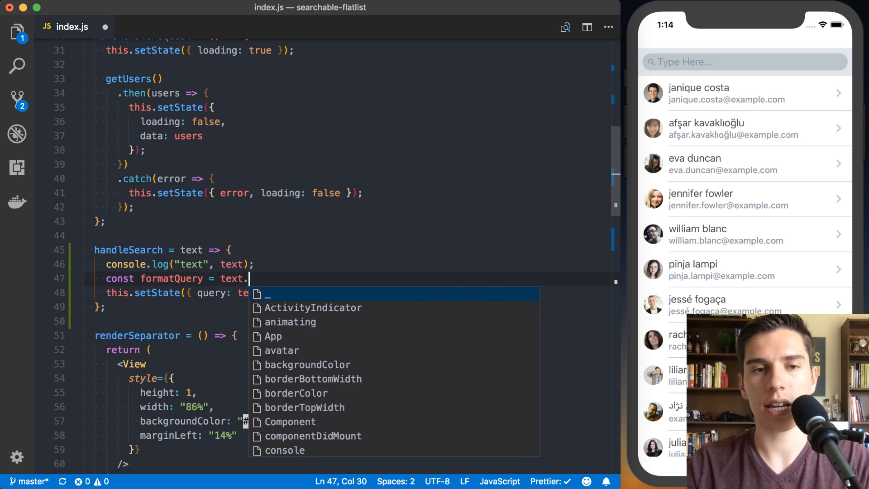
type("lowerCas")
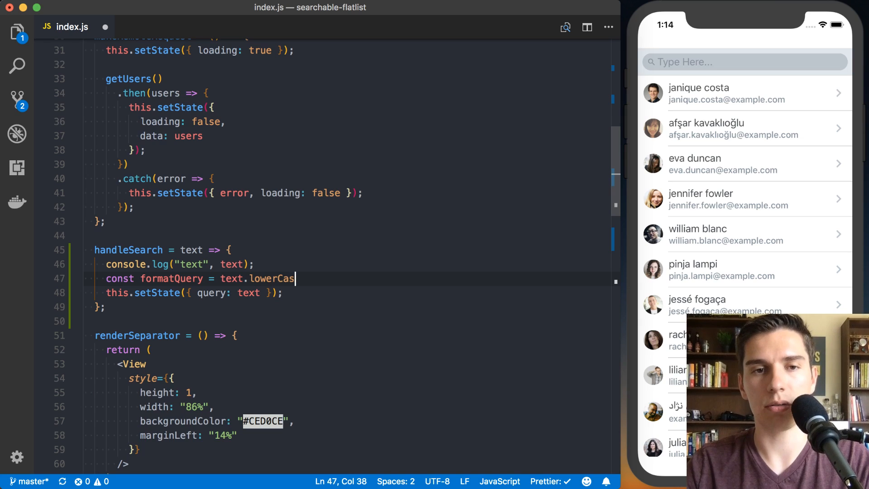
type("e();")
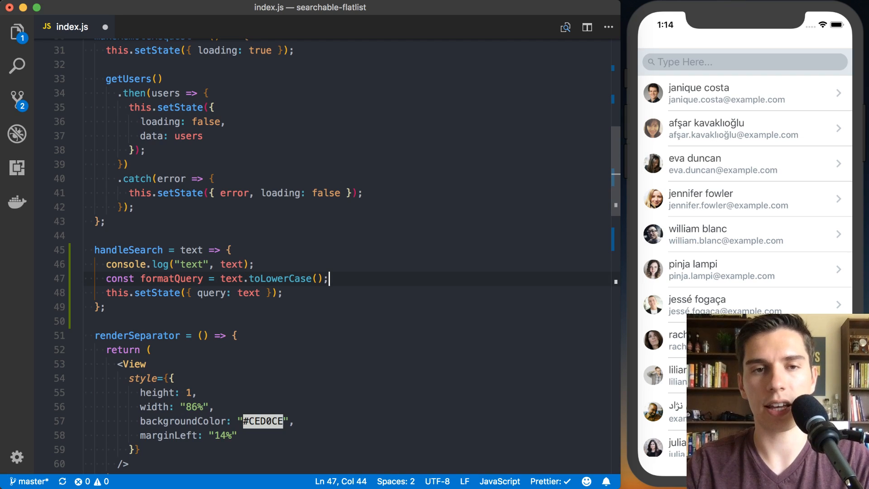
Test searching by typing Will in the simulator's search field
left_click(743, 62)
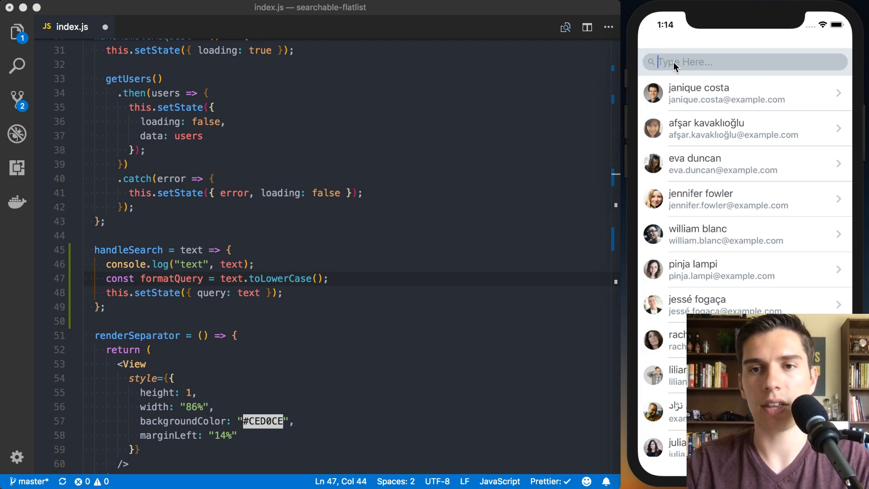
type("Will")
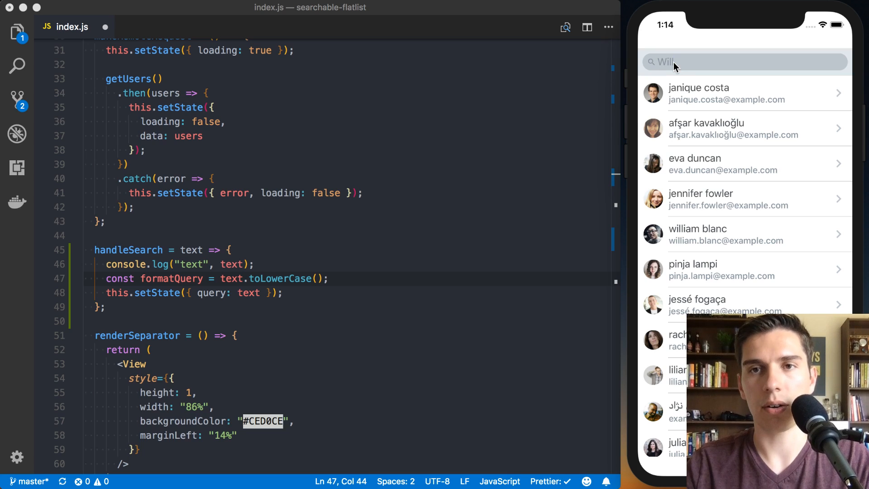
left_click(743, 61)
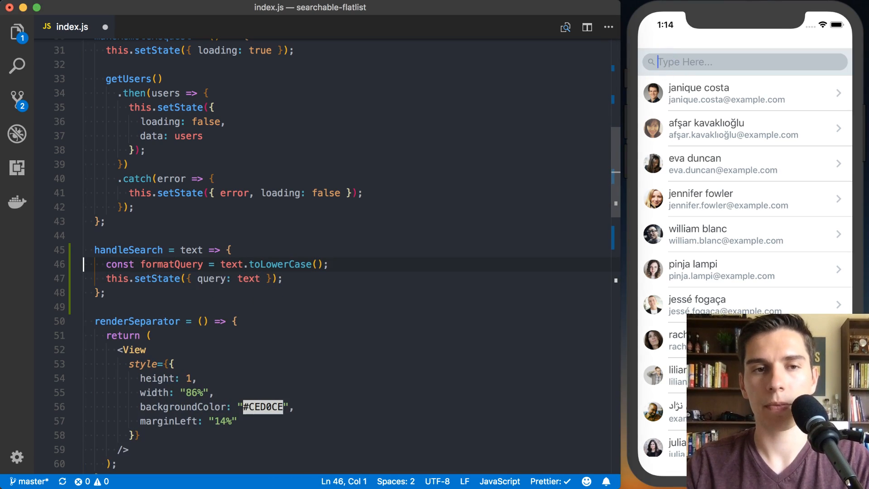
Add fullData: users to getUsers' setState and a blank line in handleSearch
key("Enter")
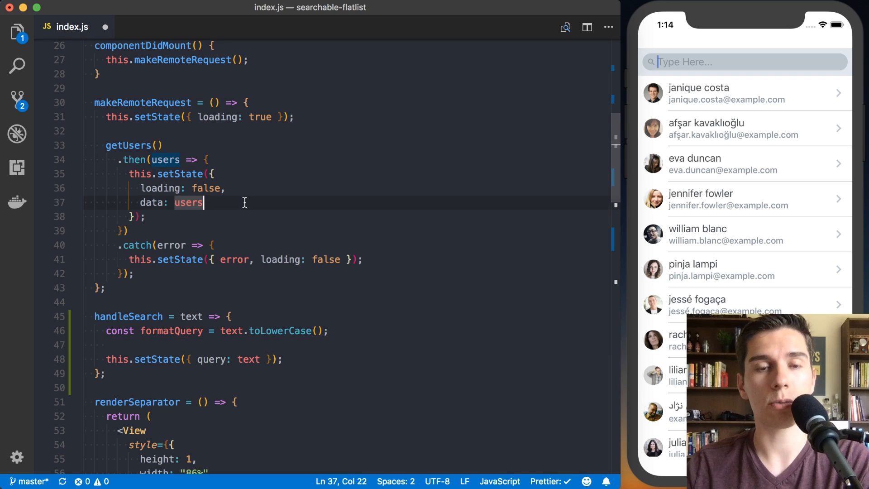
type(",")
key("enter")
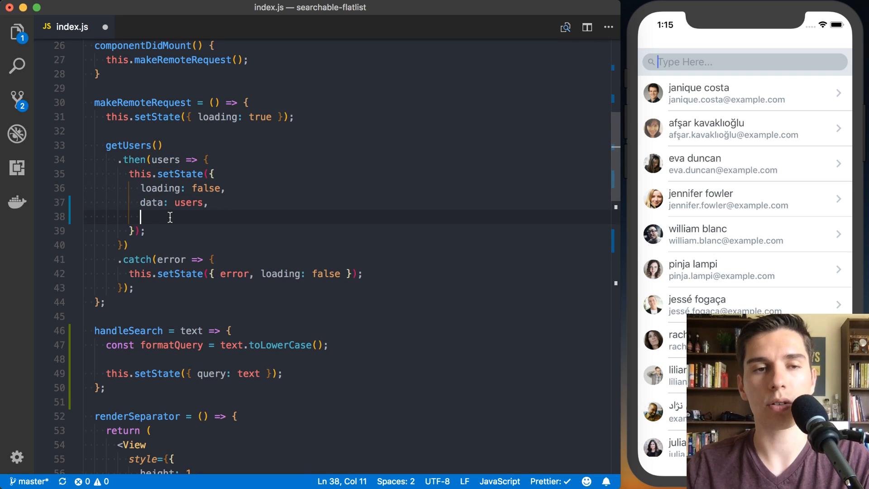
type("fullData:")
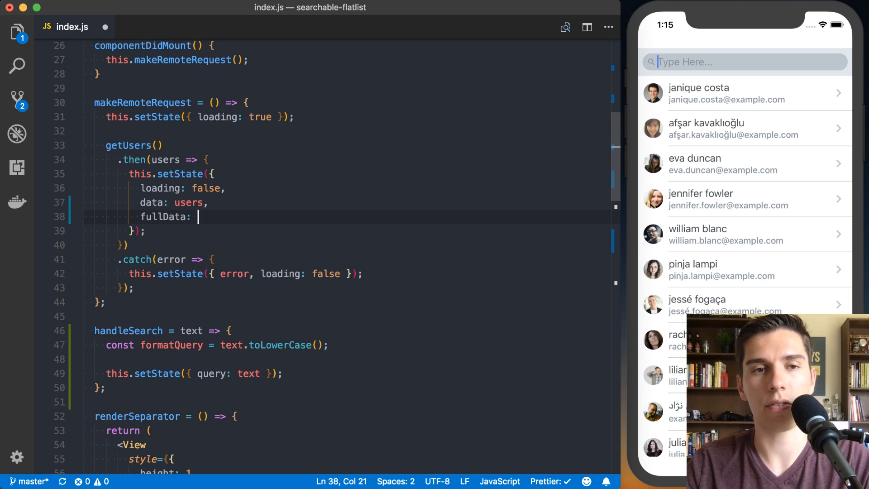
type("users,")
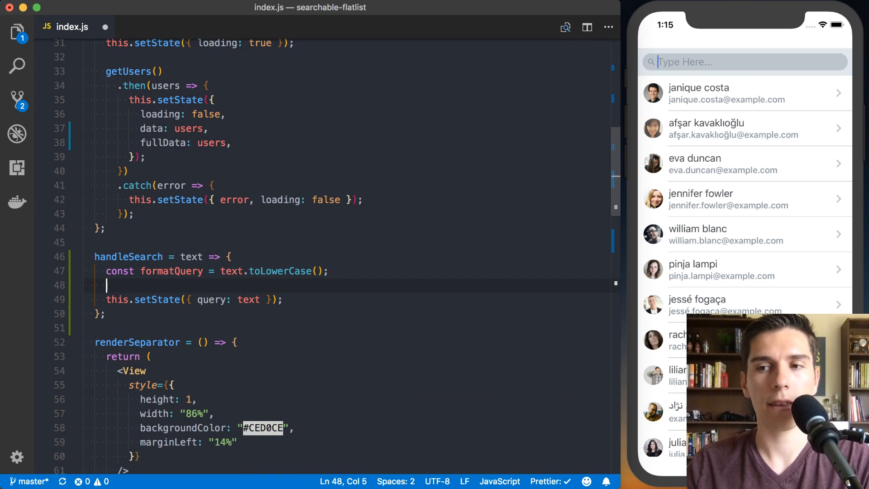
type("const d")
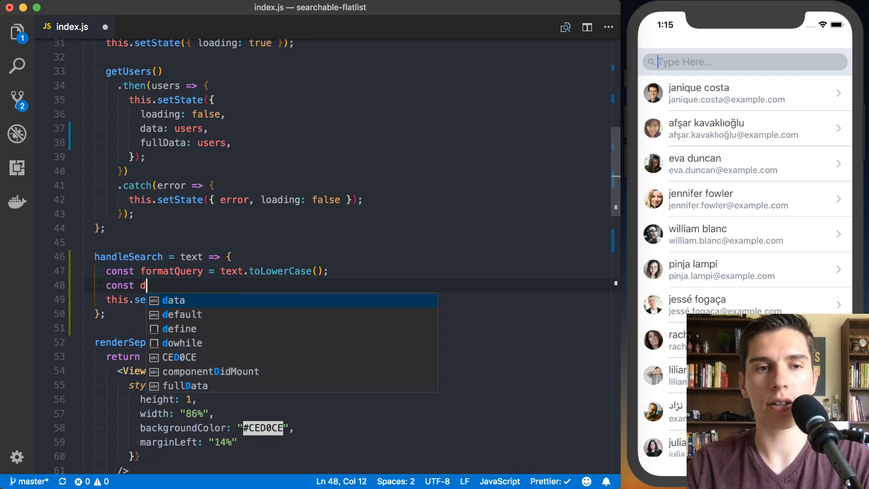
Filter this.state.fullData with _.filter and contains(user, formatQuery) in handleSearch
type("ata = _.fi")
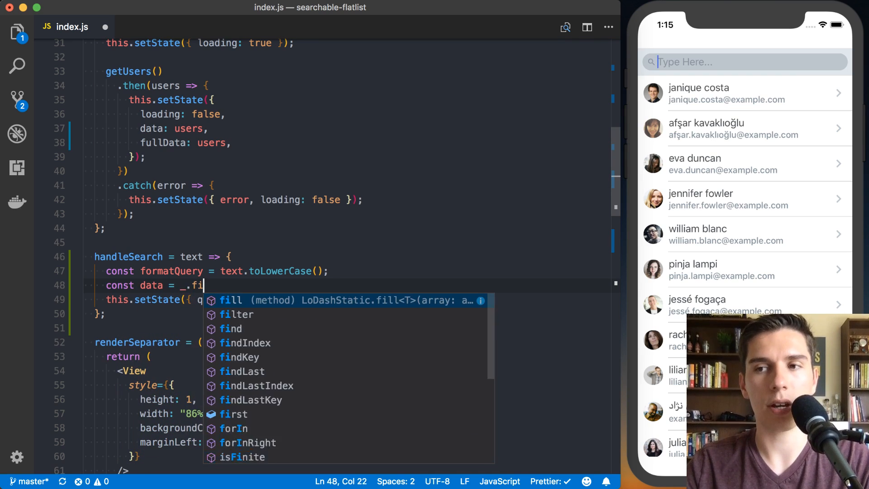
type("lter(this.state.fullData, user => {")
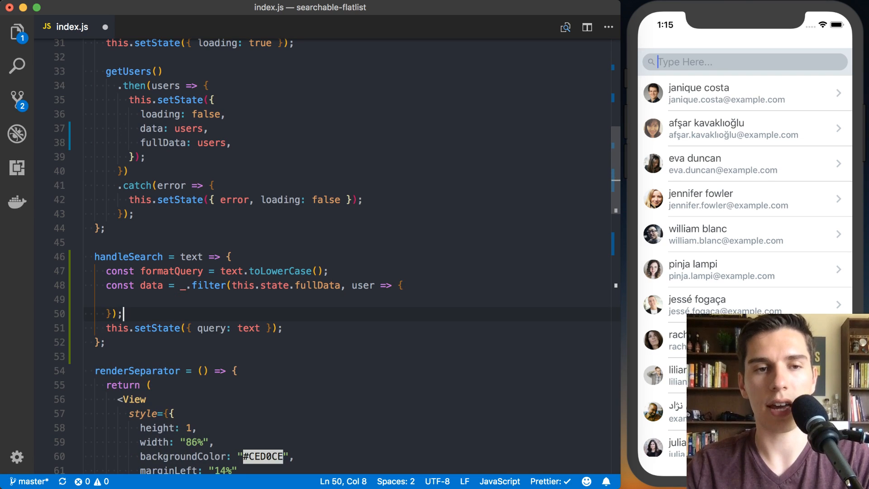
type("return contains(")
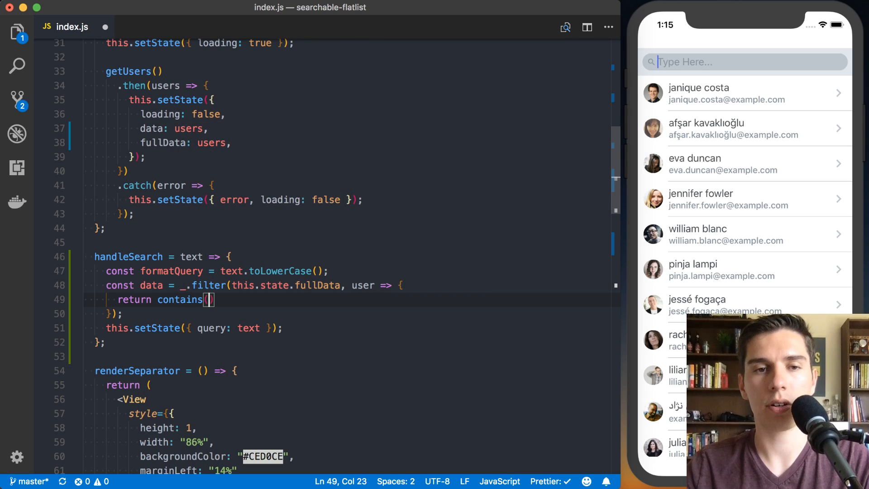
type("user")
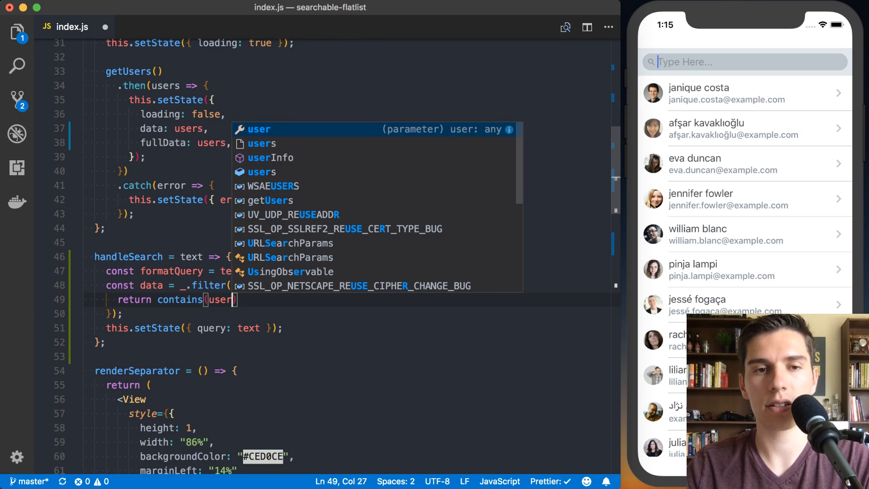
type(", formatQuery")
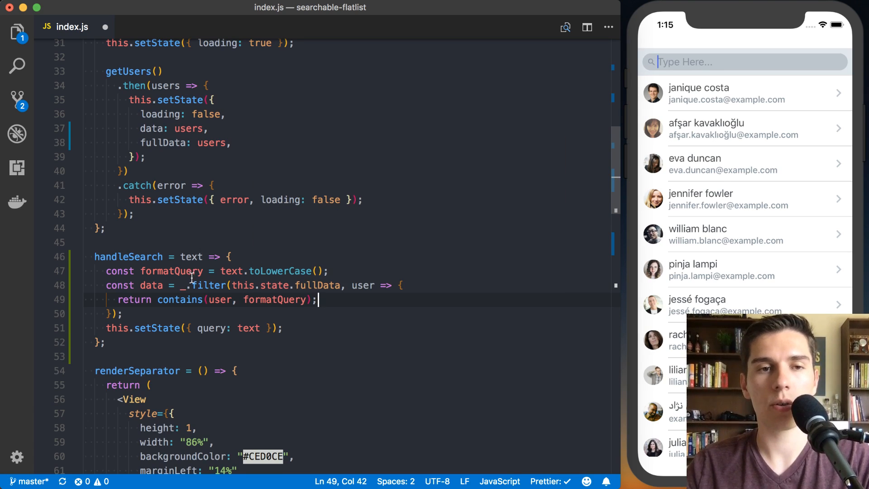
type("formatQuery, data")
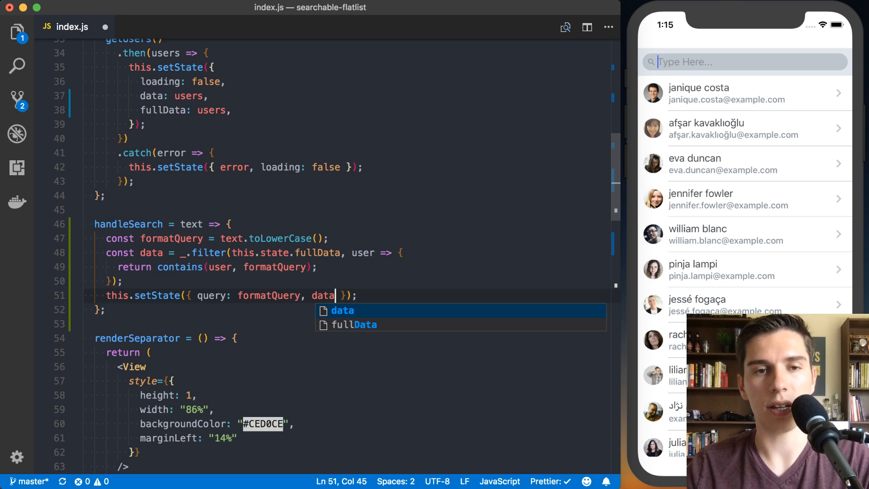
mouse_move(247, 259)
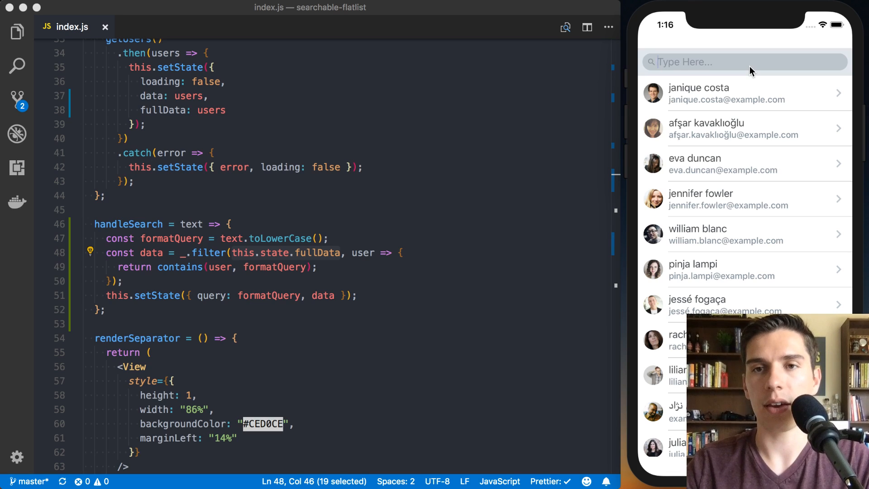
Test the filtered list by searching Will, clearing it, then searching Ja
type("Will")
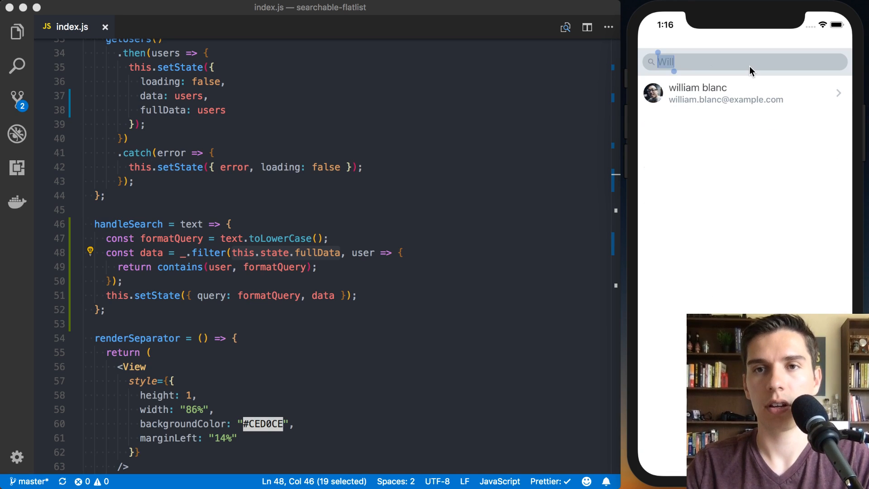
key("Backspace")
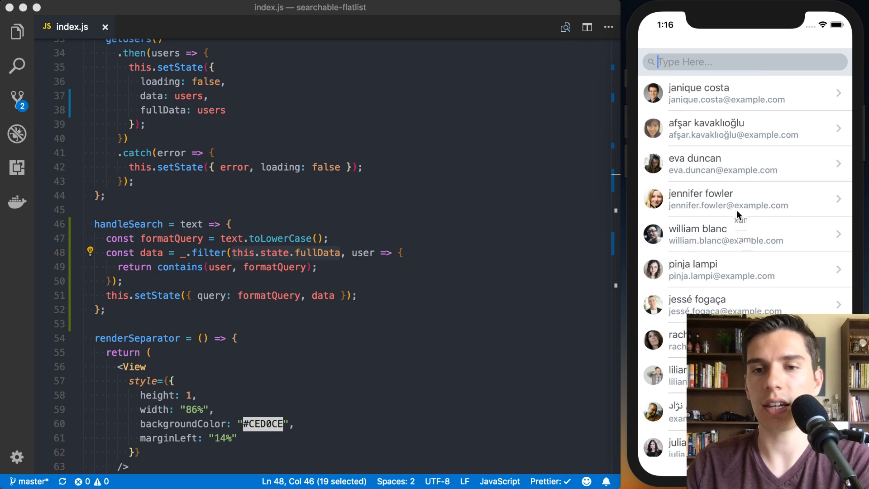
scroll("down", 3)
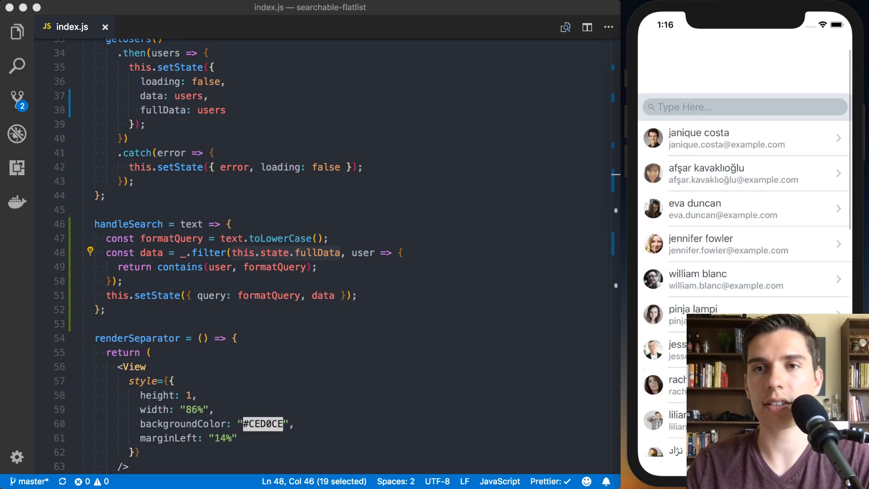
type("Ja")
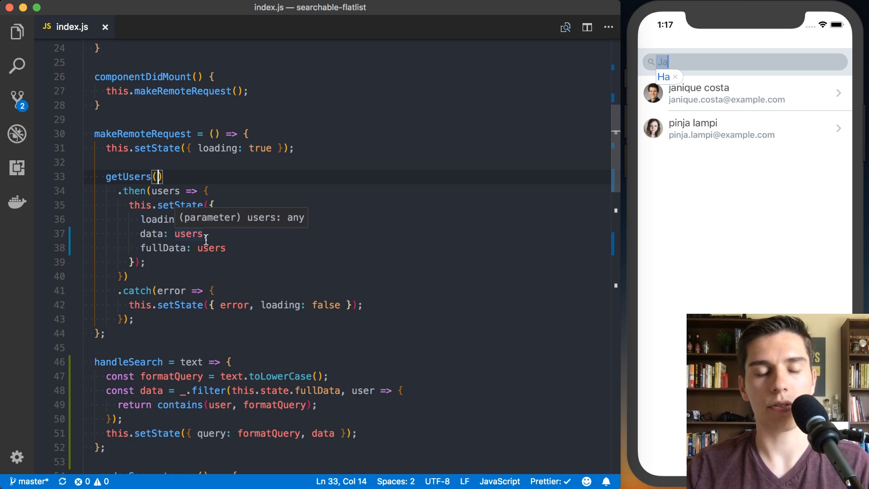
Pass 20 and this.state.query as the getUsers call arguments
type("20")
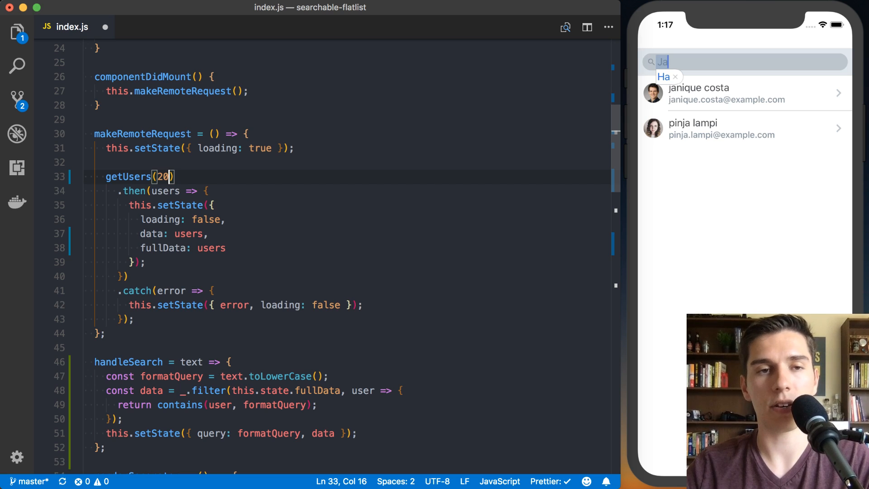
type(", th")
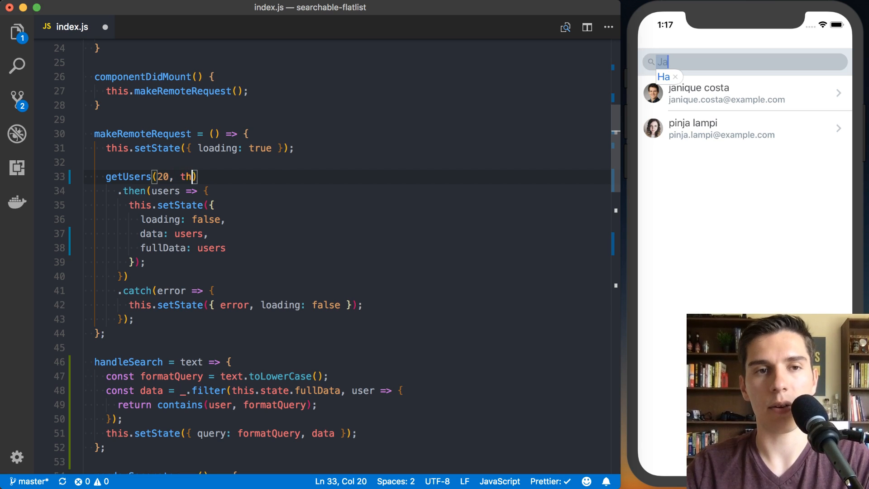
type("is.")
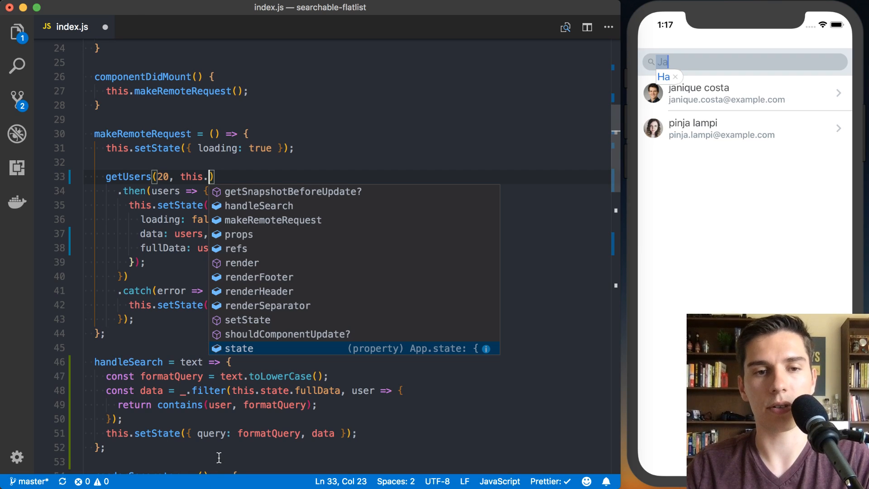
type("s")
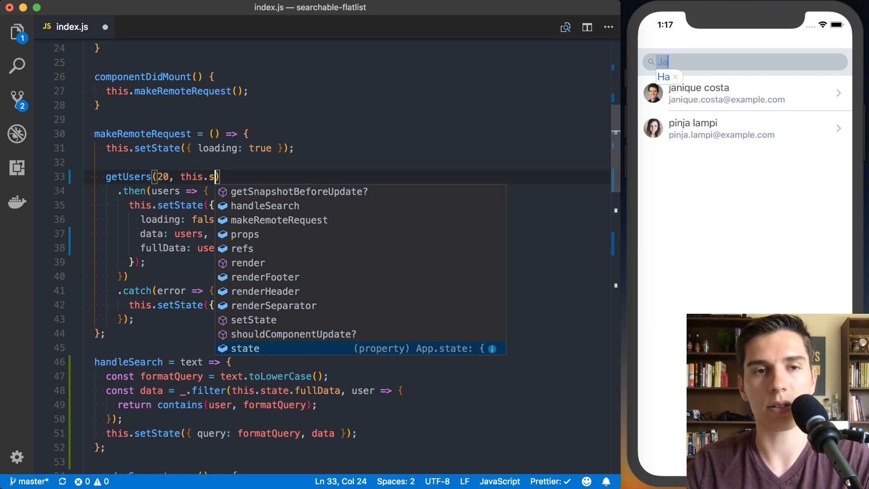
type("tate.query")
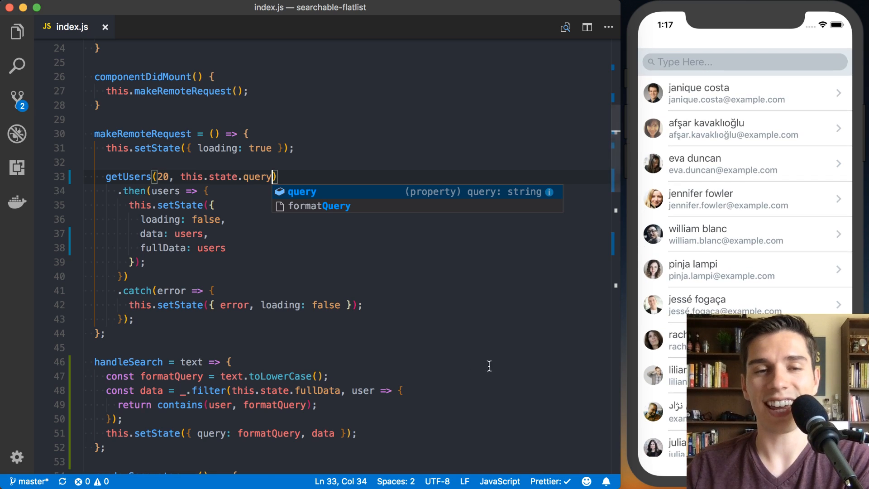
Add () => this.makeRemoteRequest() as the setState callback in handleSearch
double_click(128, 176)
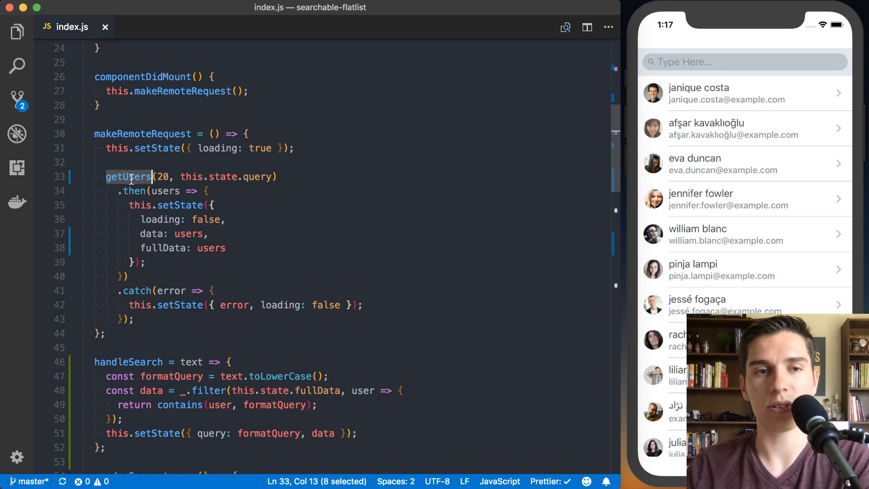
mouse_move(128, 176)
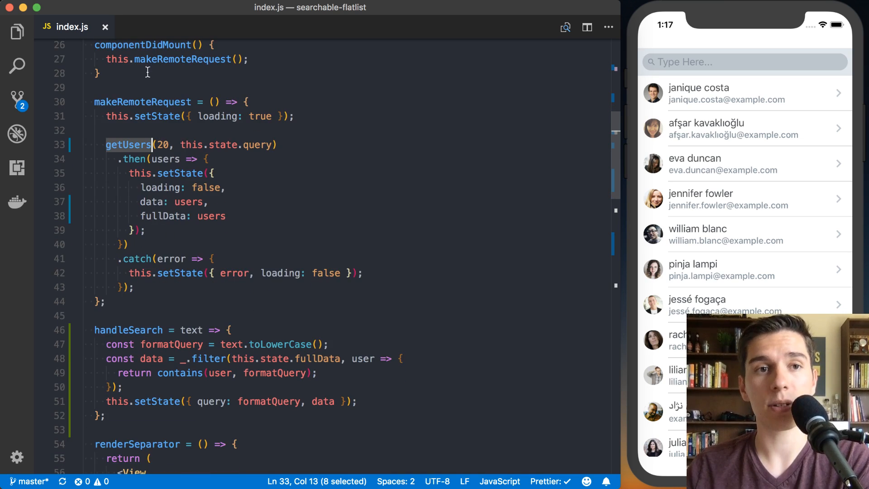
double_click(141, 102)
type(", () => ")
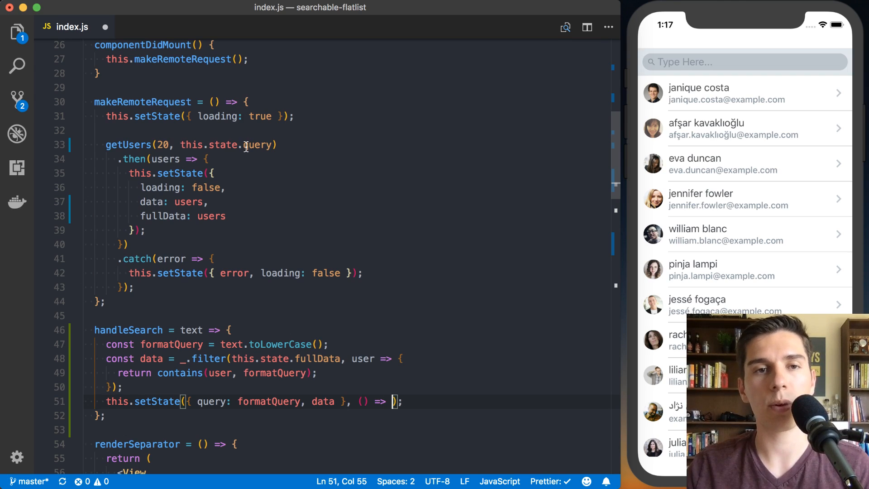
double_click(256, 145)
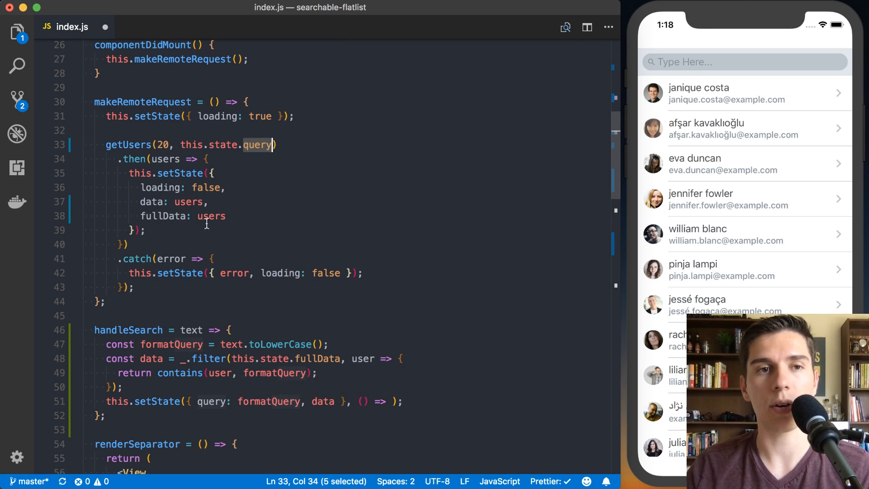
mouse_move(347, 304)
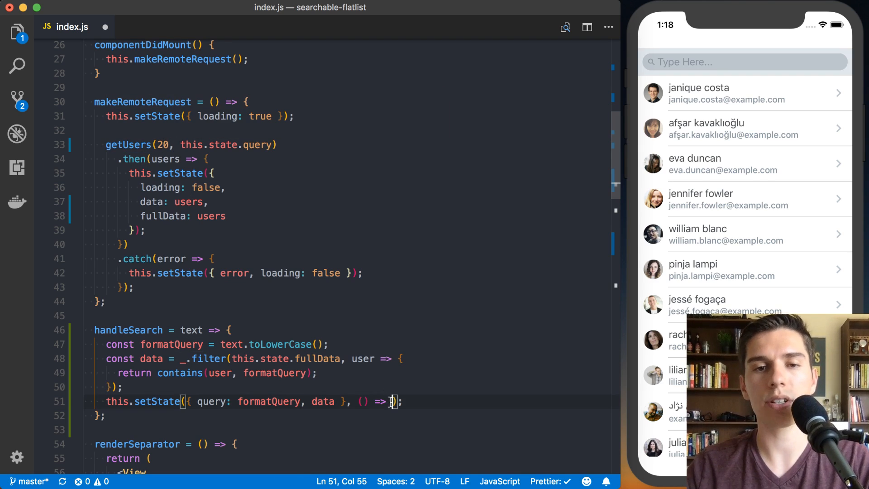
type("this.m")
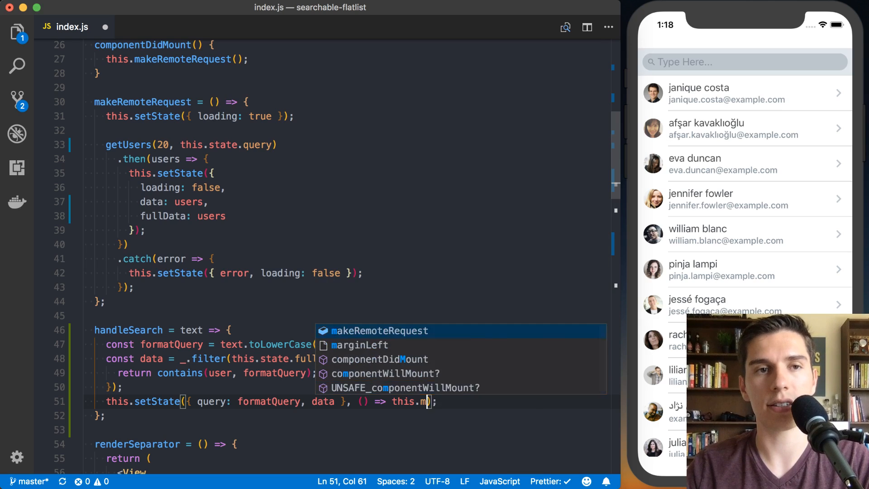
key("Tab")
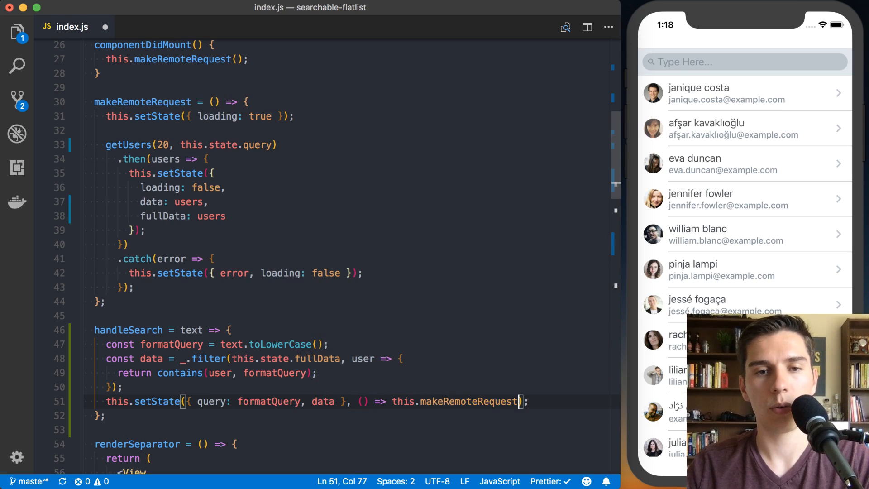
type("()")
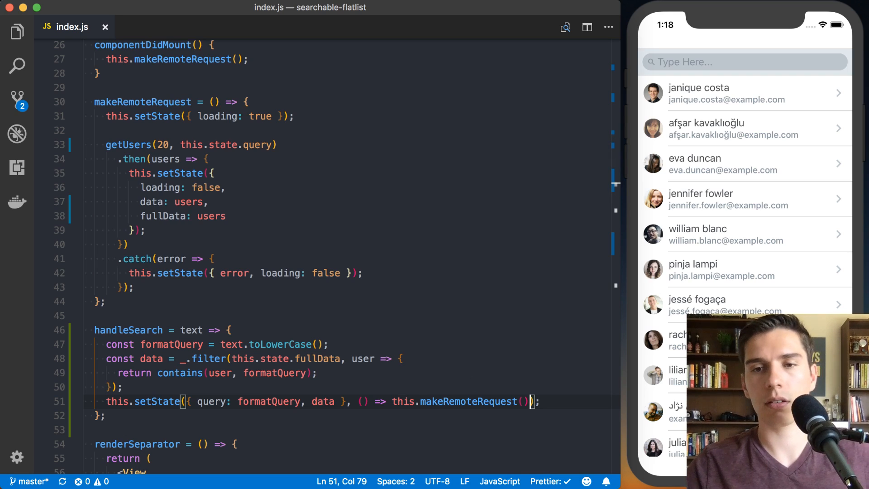
mouse_move(518, 221)
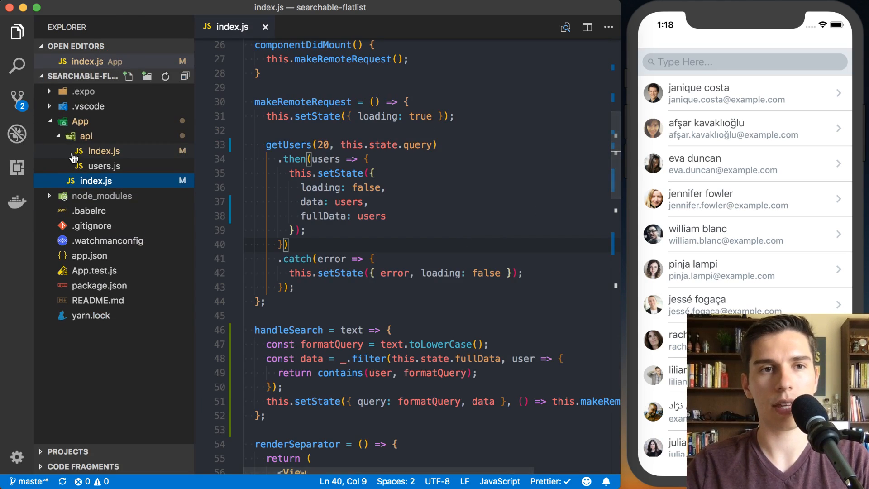
In App/api/index.js, start getUsers with console.log('api called', query);
left_click(103, 151)
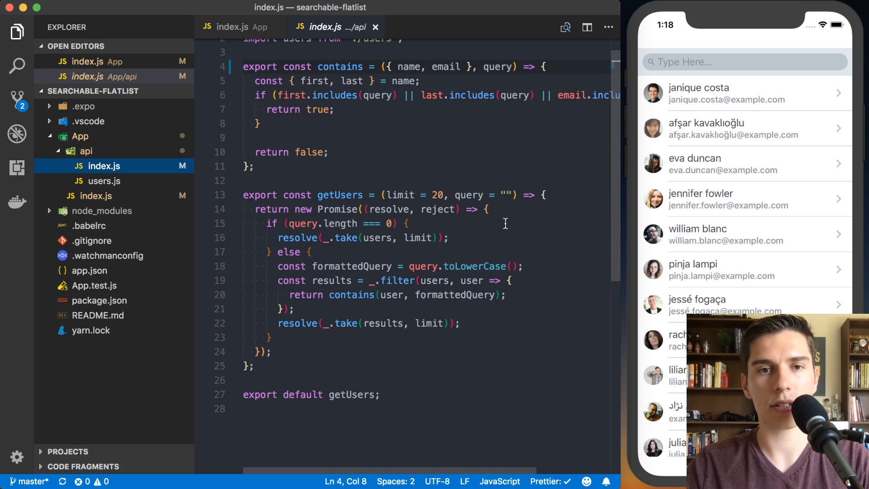
type("console.log('")
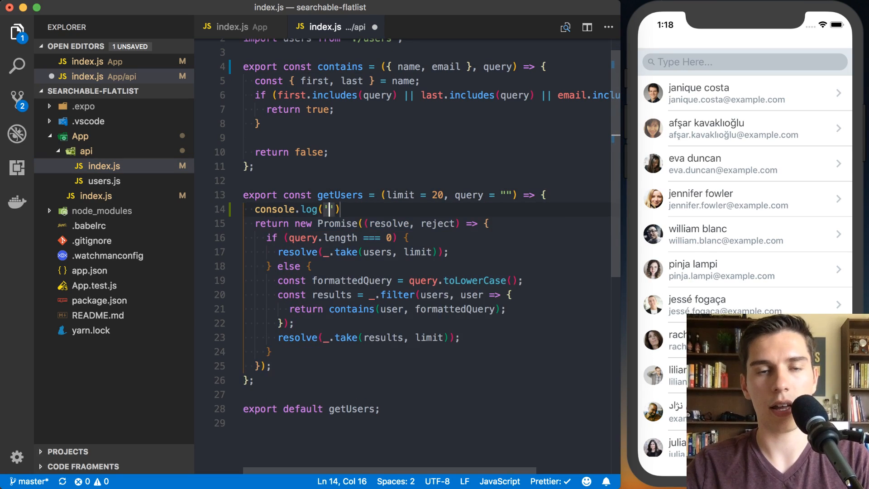
type("api called")
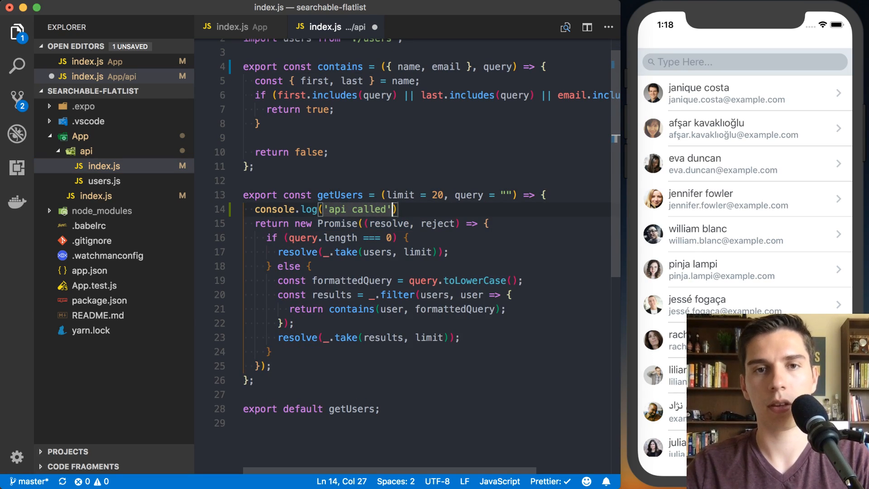
type(", q")
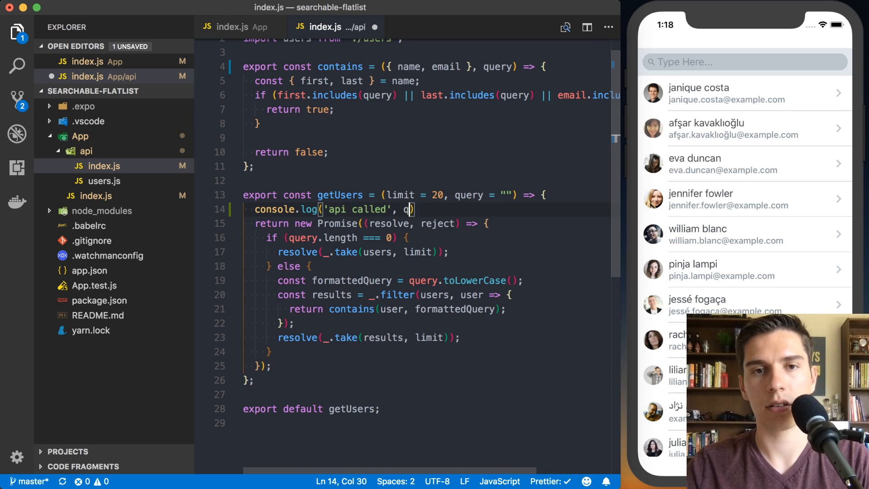
type("uery);")
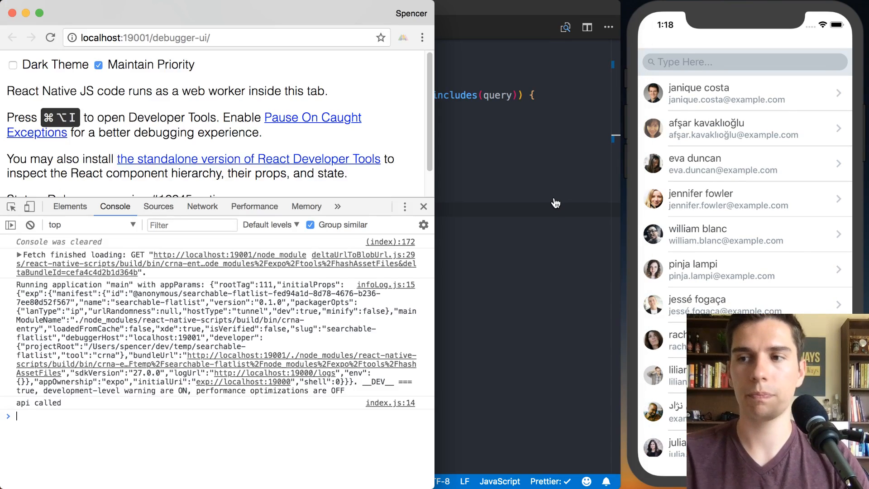
mouse_move(380, 332)
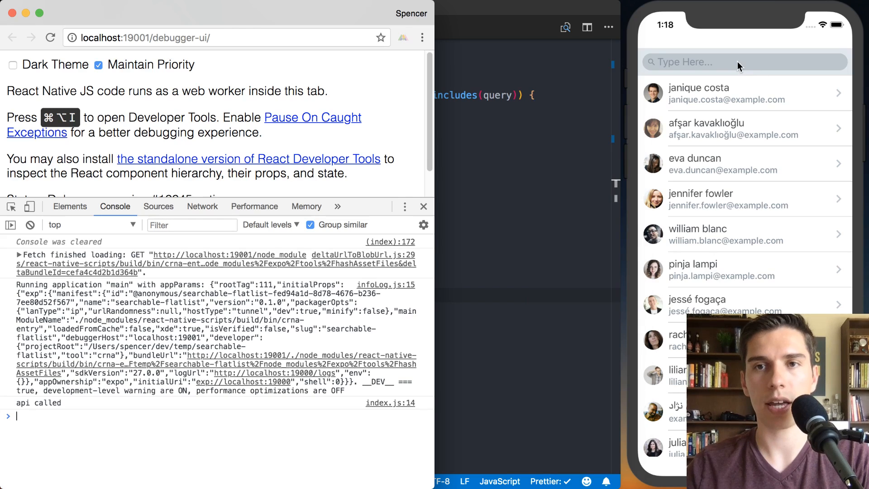
Type 'Will' then 'Ja' in the simulator search to see per-keystroke api logs
type("Will")
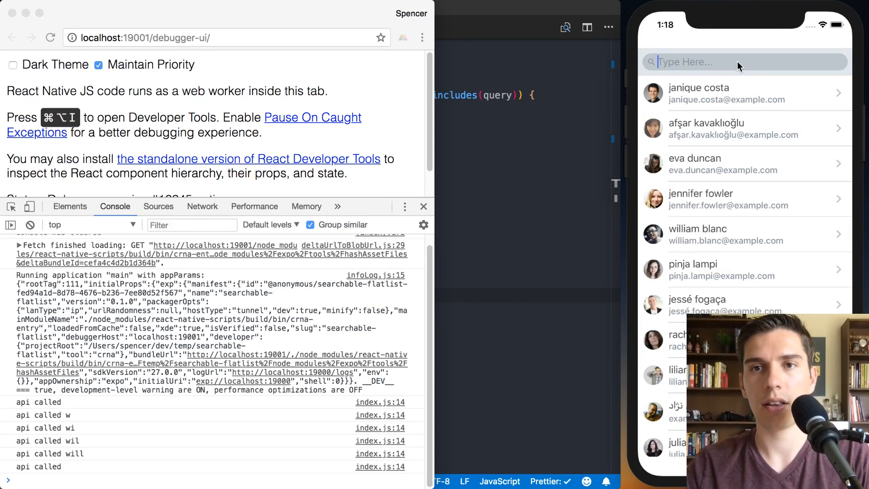
type("Ja")
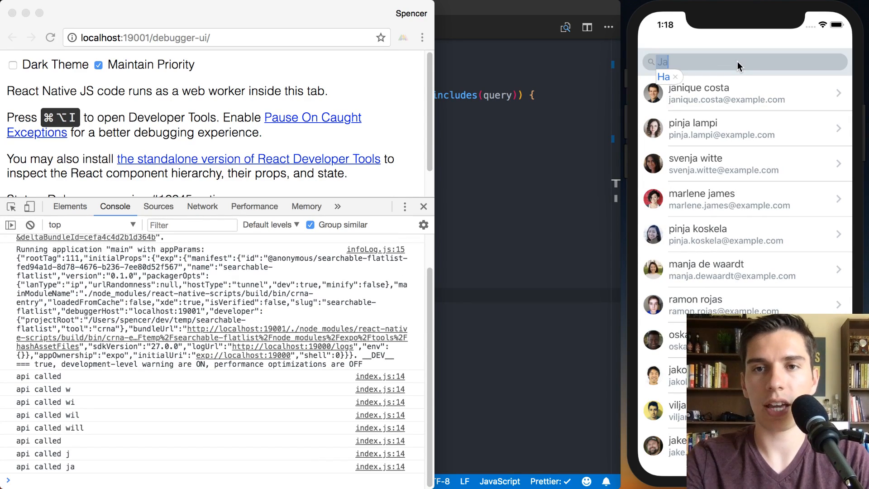
mouse_move(778, 65)
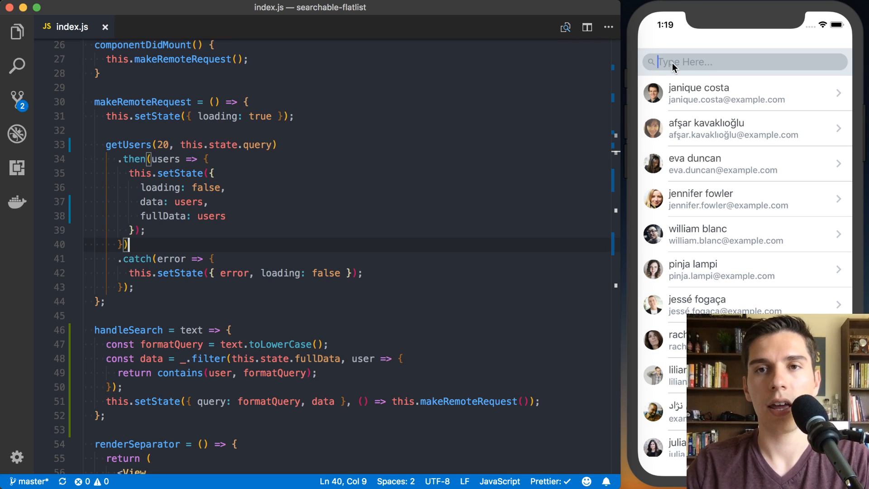
Remove the stray letter and wrap makeRemoteRequest in _.debounce with a 250 delay
type("p")
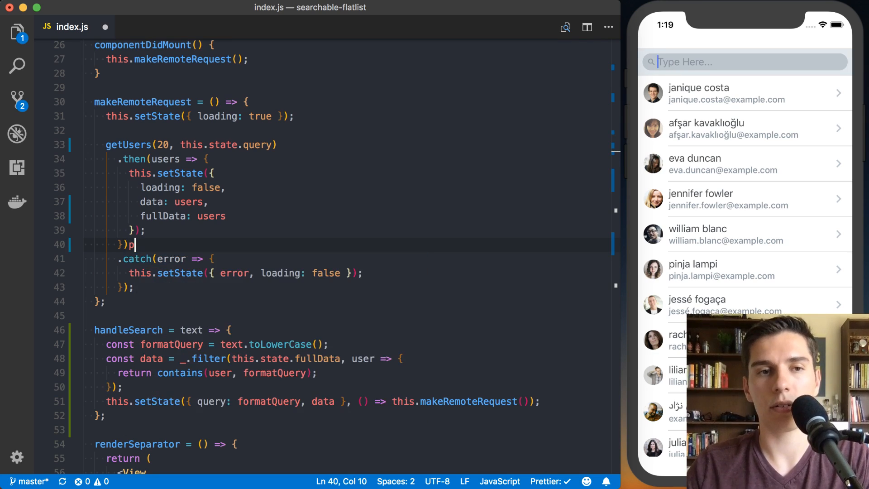
key("Backspace")
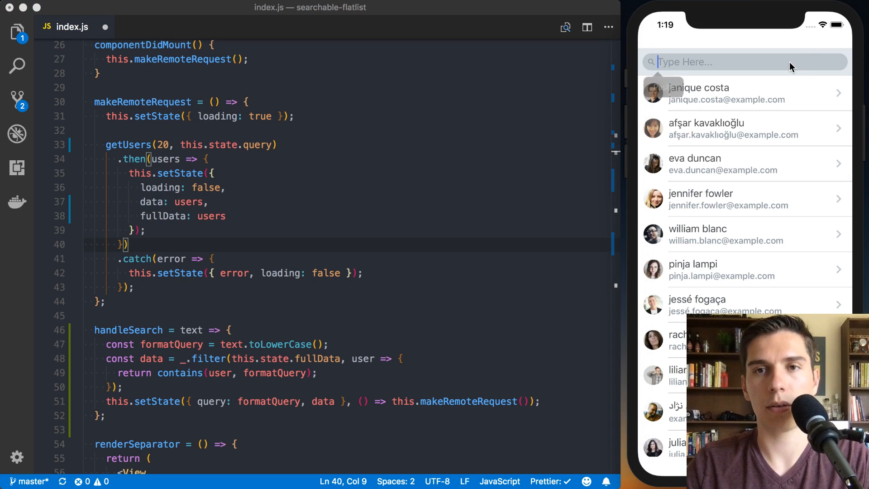
type("P")
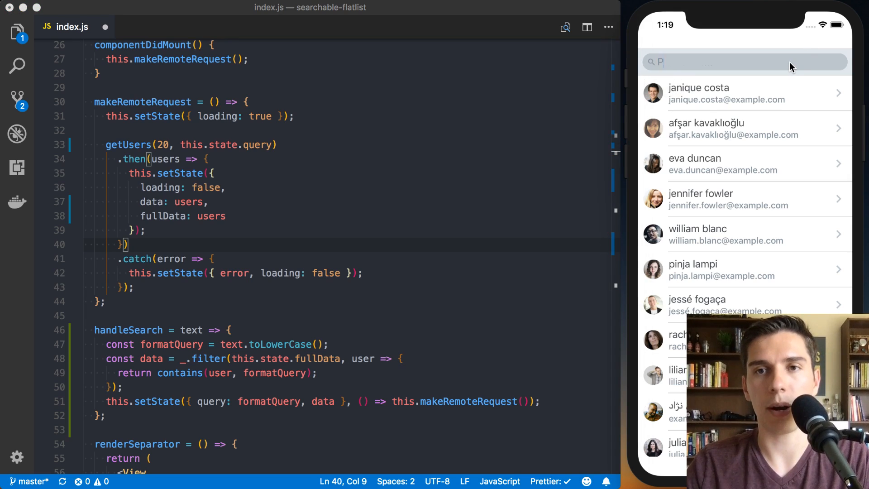
type("in")
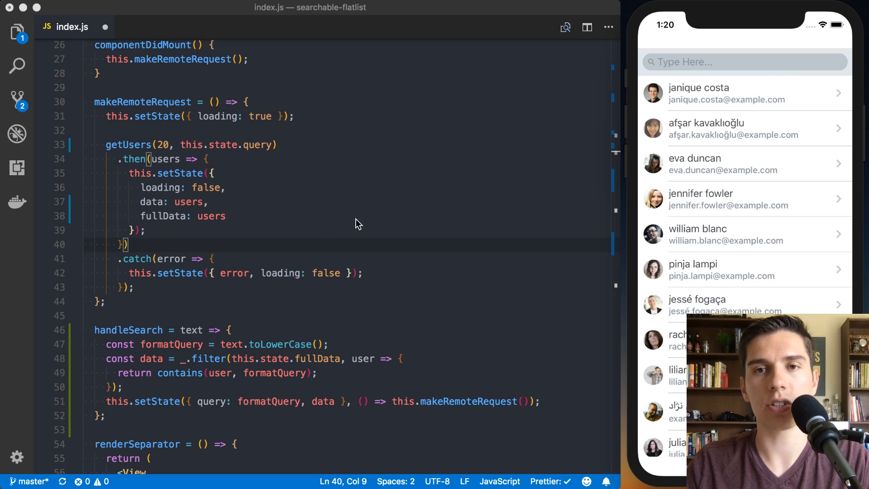
mouse_move(654, 96)
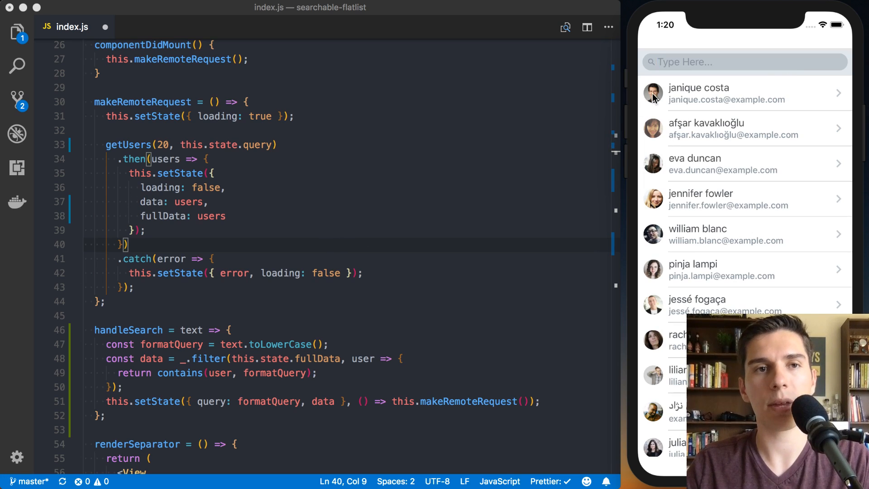
mouse_move(696, 76)
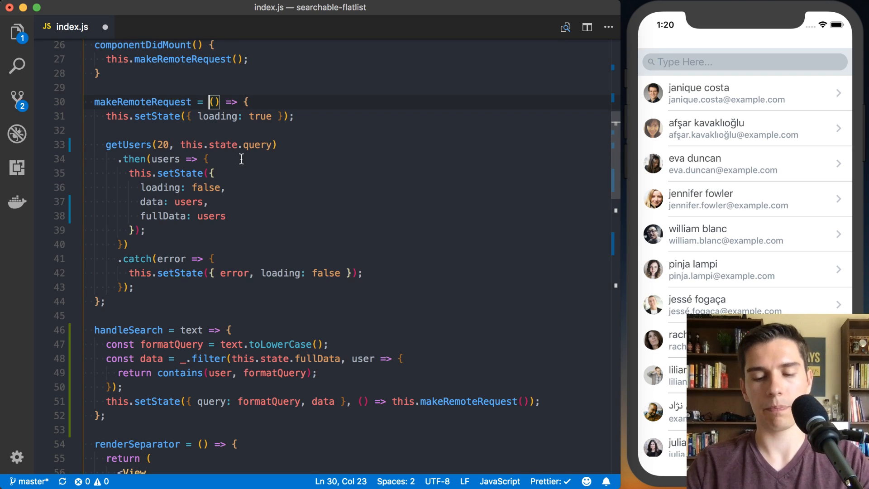
type("_.debounce(")
left_click(353, 301)
type(", )")
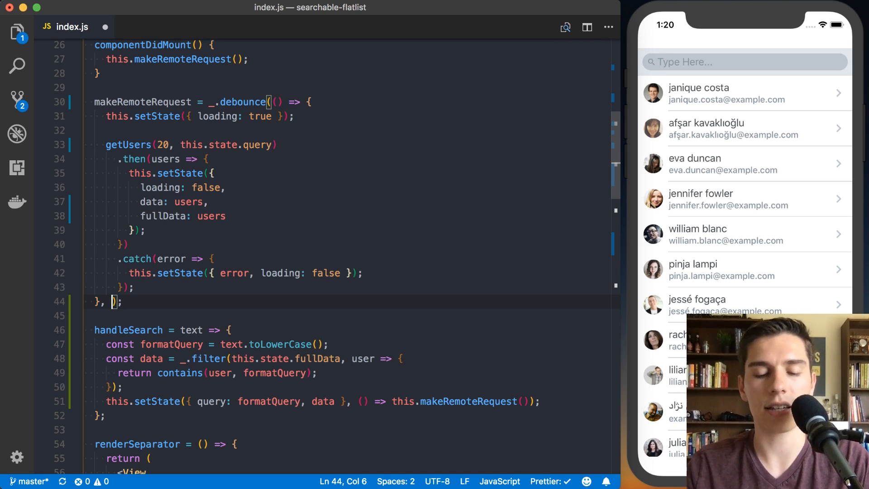
type("250")
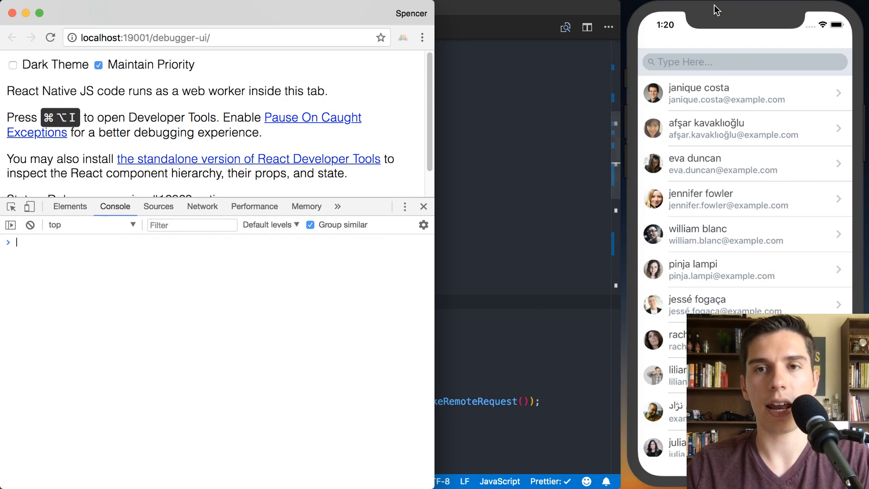
Type 'Pinja', then 'P' and 'in', in the simulator search to test debouncing
left_click(742, 61)
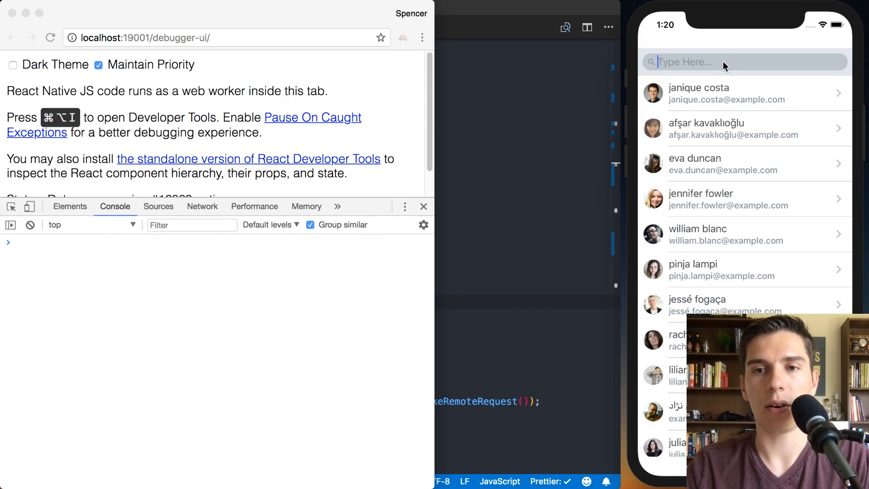
type("Pinja")
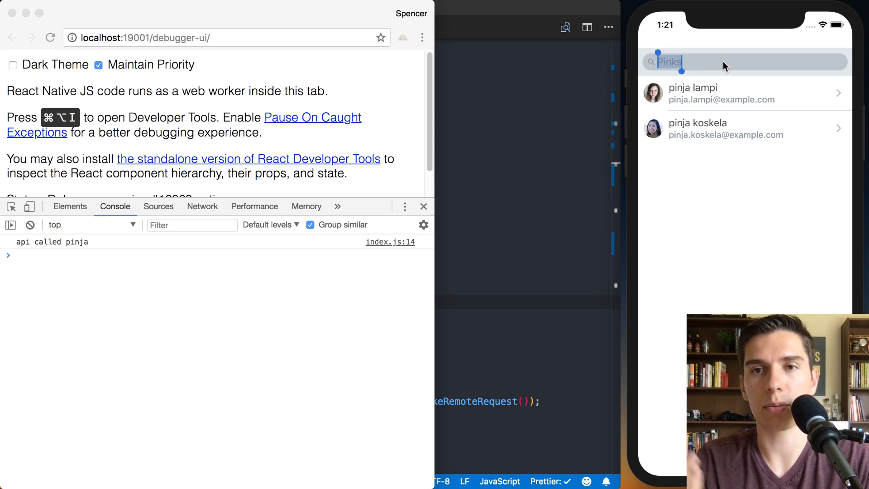
type("P")
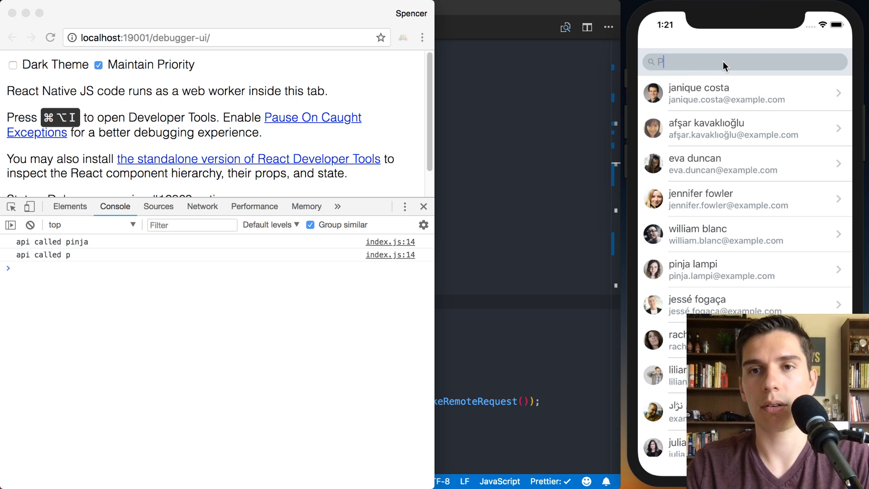
type("in")
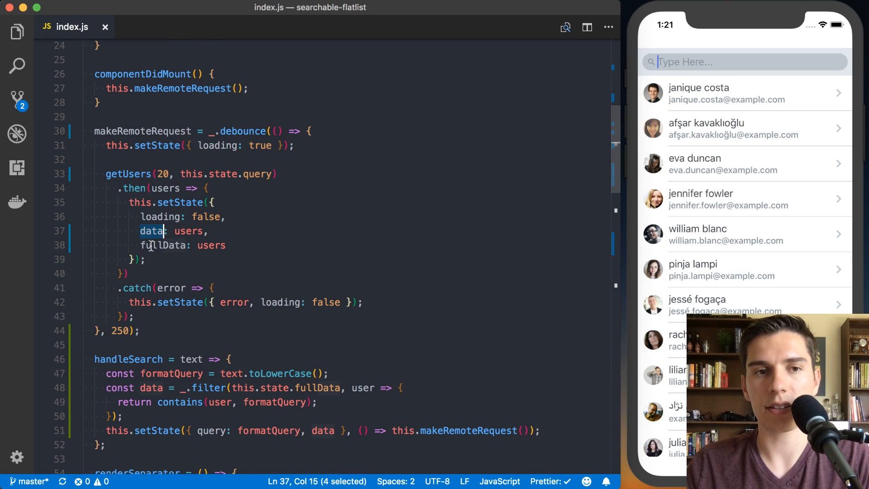
scroll("down", 3)
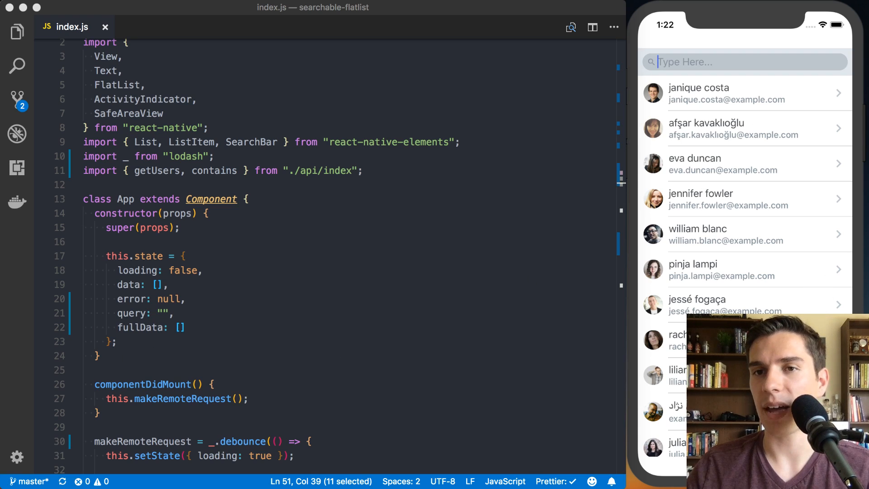
mouse_move(704, 81)
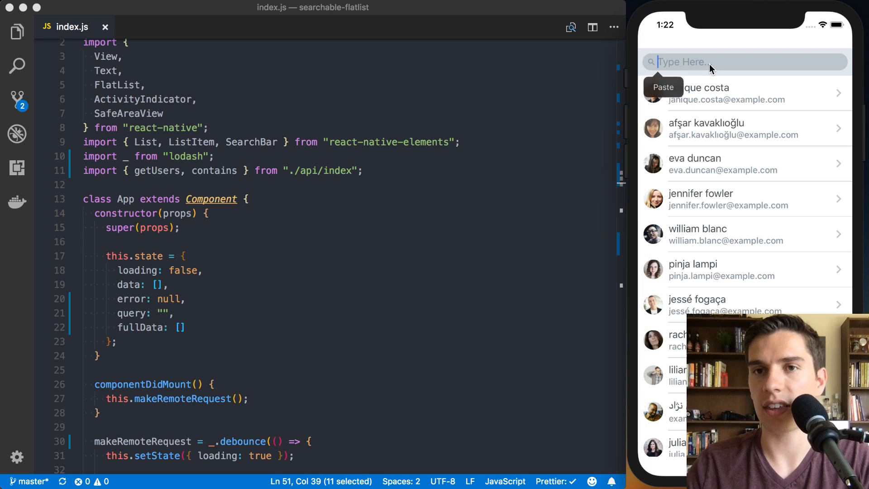
type("Pinja")
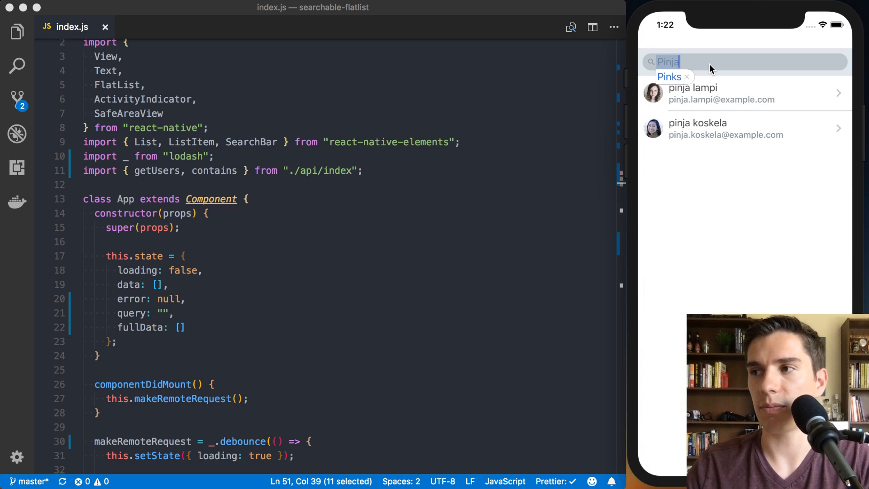